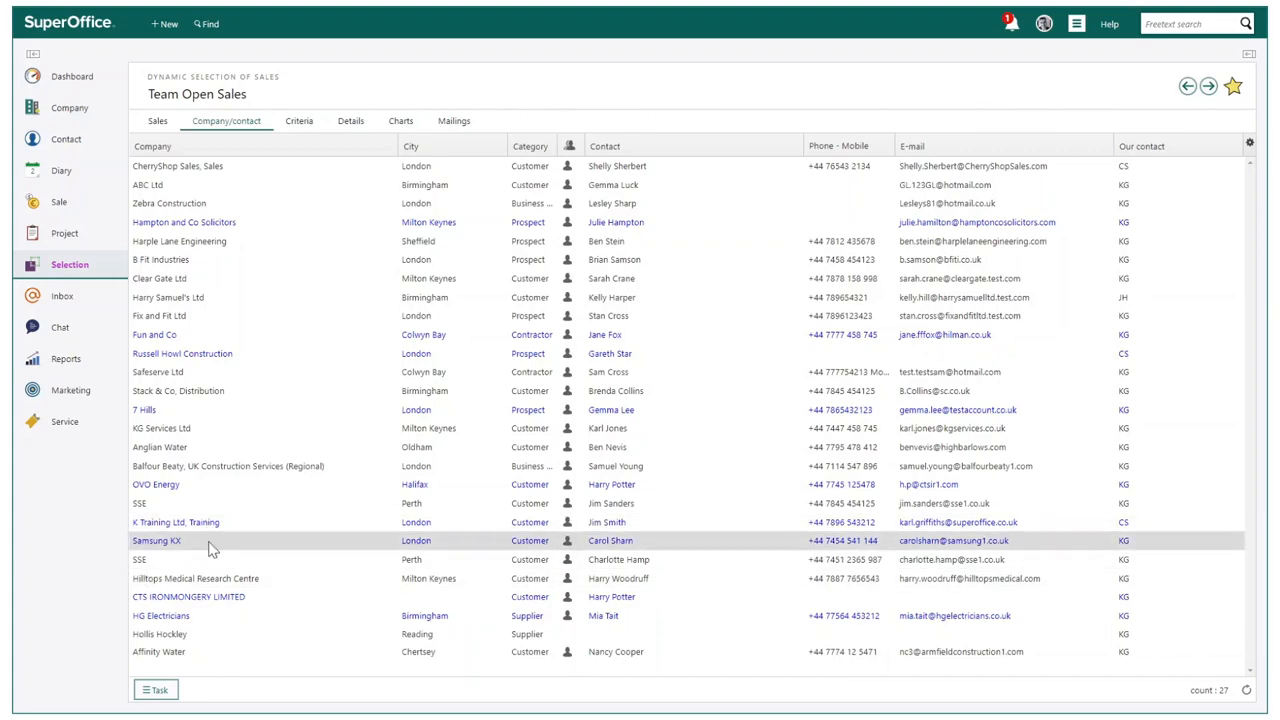
Step: Create a new mailing from the Team Open Sales selection, reaching step 1 Setup
{"action": "left_click", "coordinate": [156, 688]}
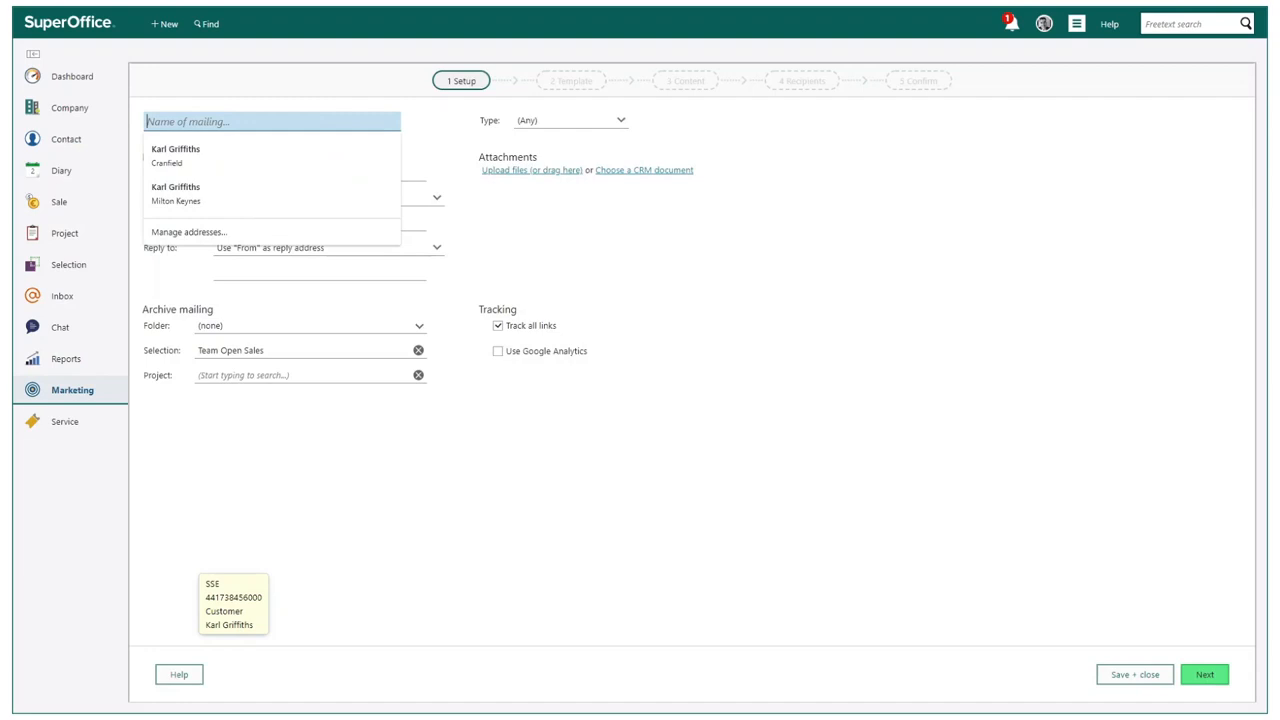
Step: Name the mailing Offer with subject 'Our Offer to You!' and type Promotions
{"action": "type", "text": "Offer"}
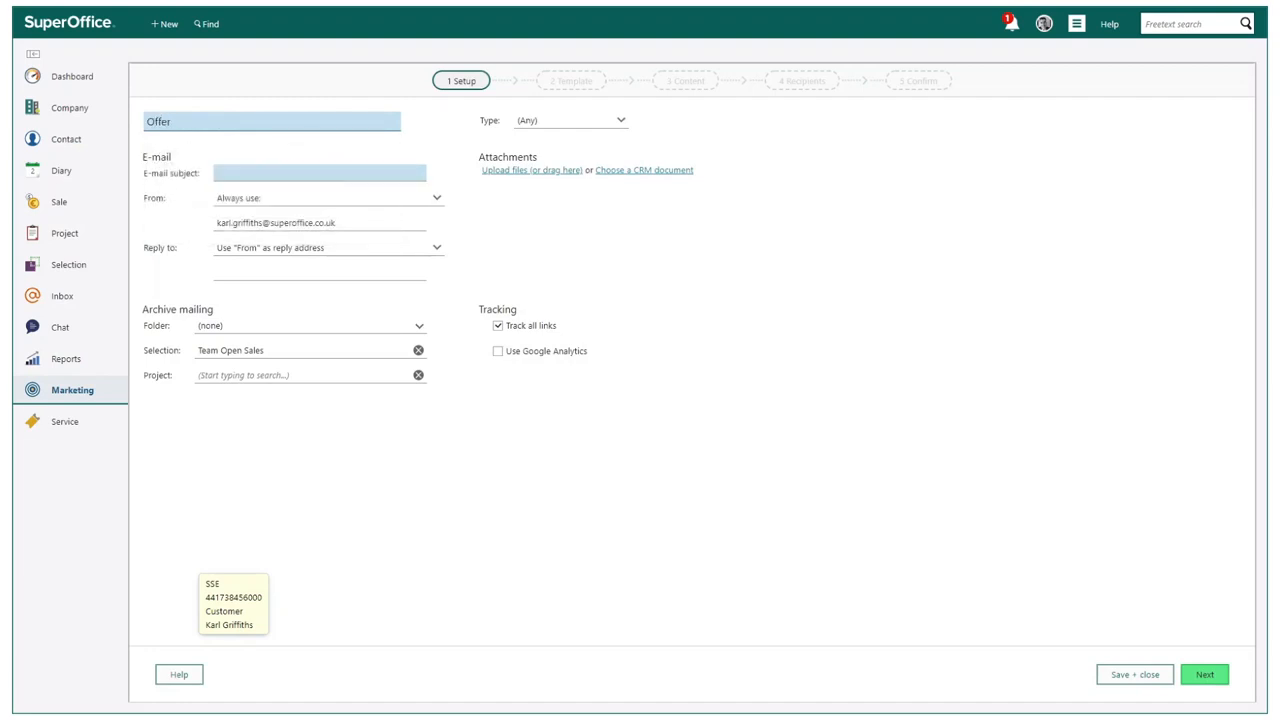
{"action": "type", "text": "Our Offer to You!"}
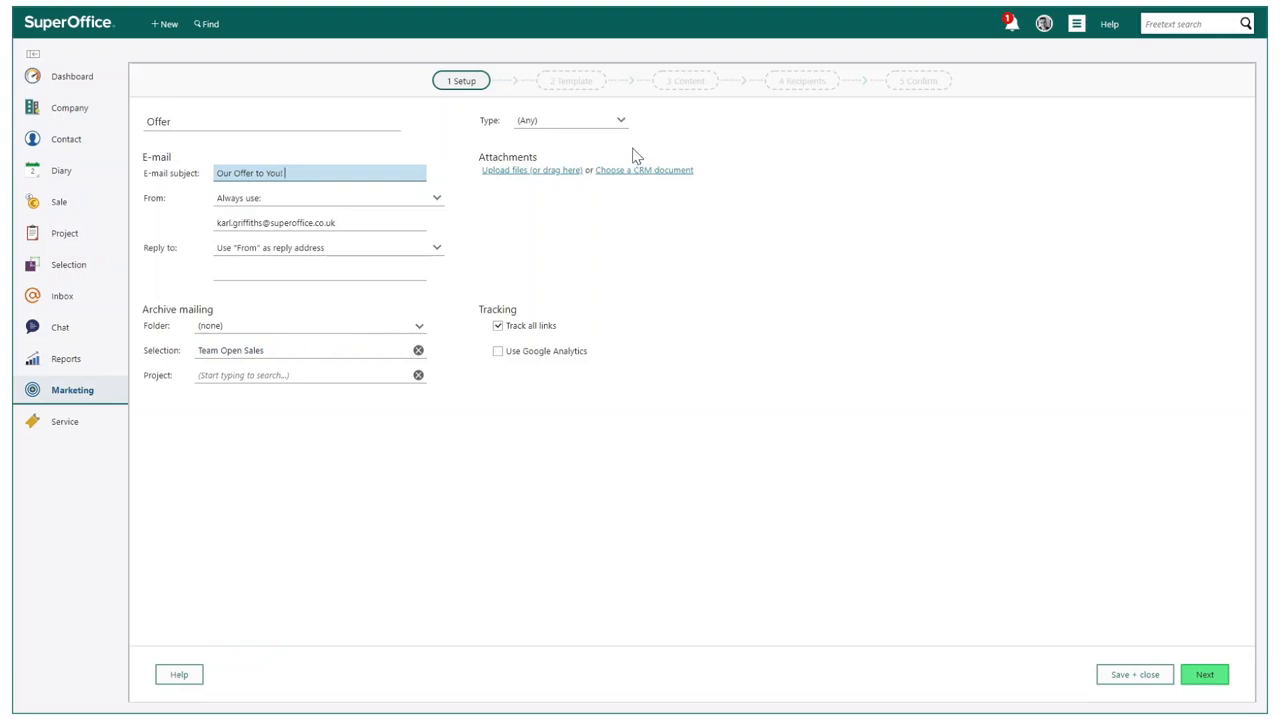
{"action": "mouse_move", "coordinate": [640, 132]}
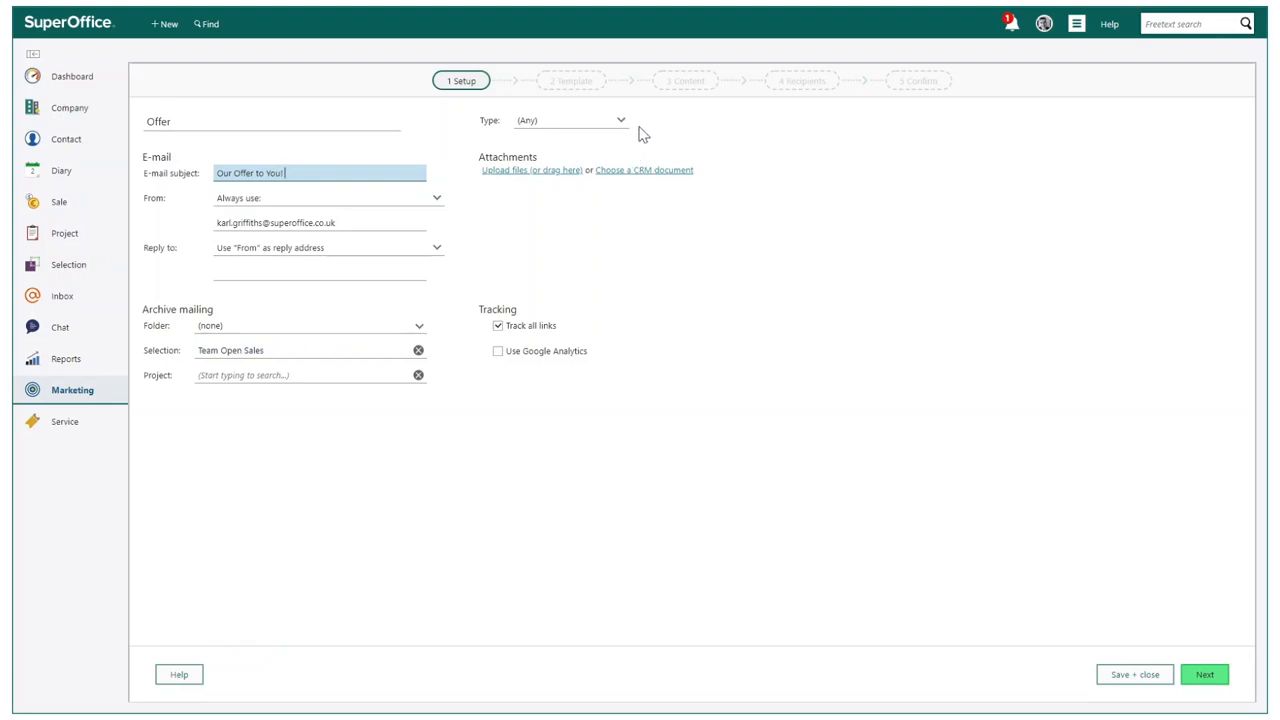
{"action": "left_click", "coordinate": [570, 120]}
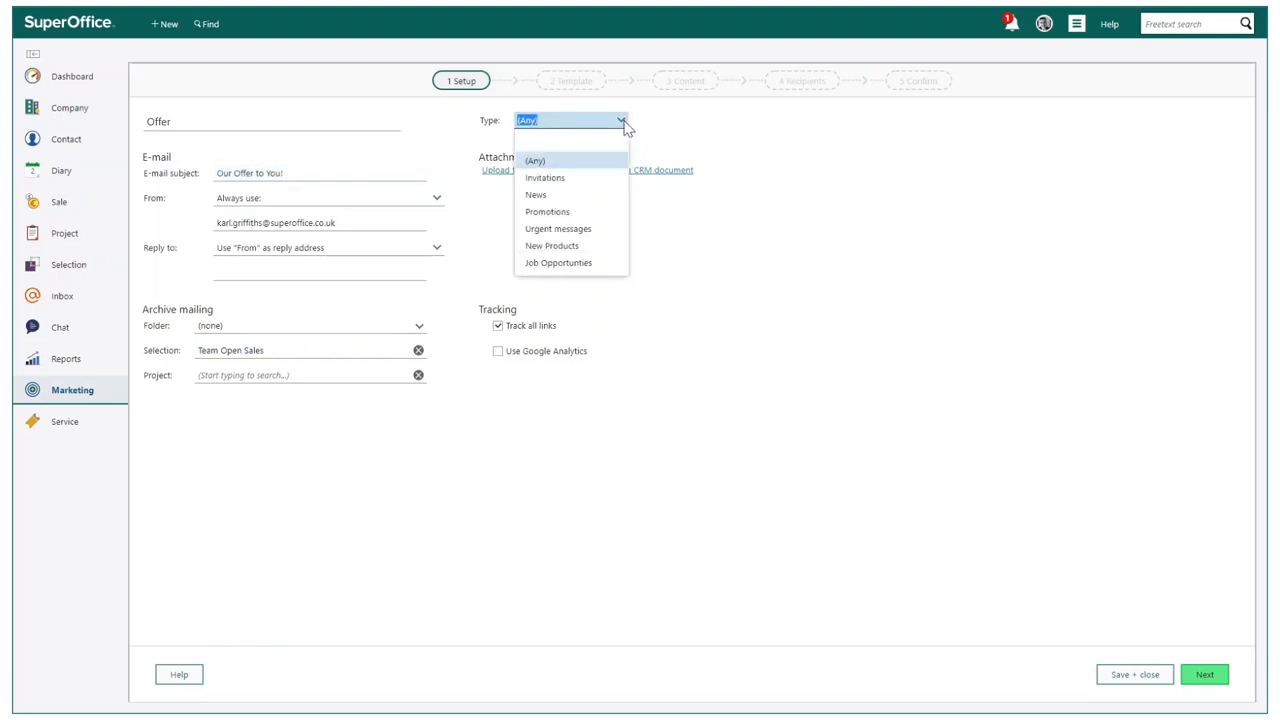
{"action": "mouse_move", "coordinate": [576, 194]}
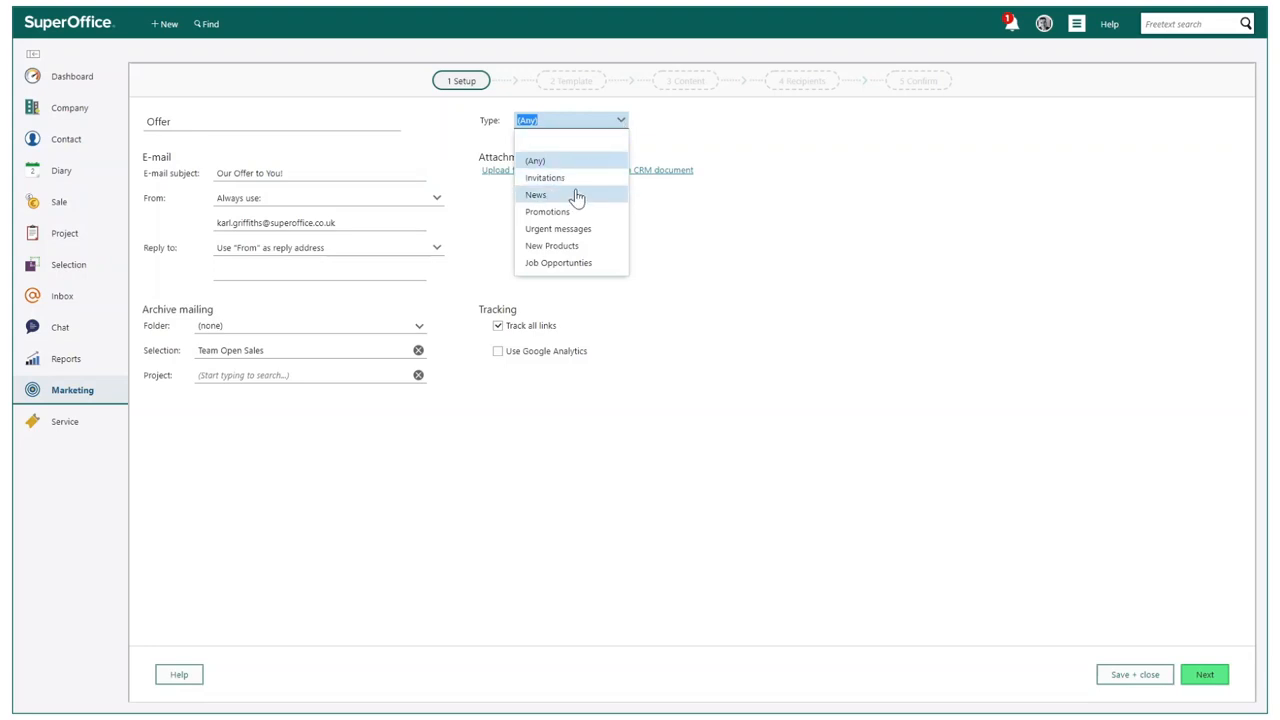
{"action": "left_click", "coordinate": [548, 212]}
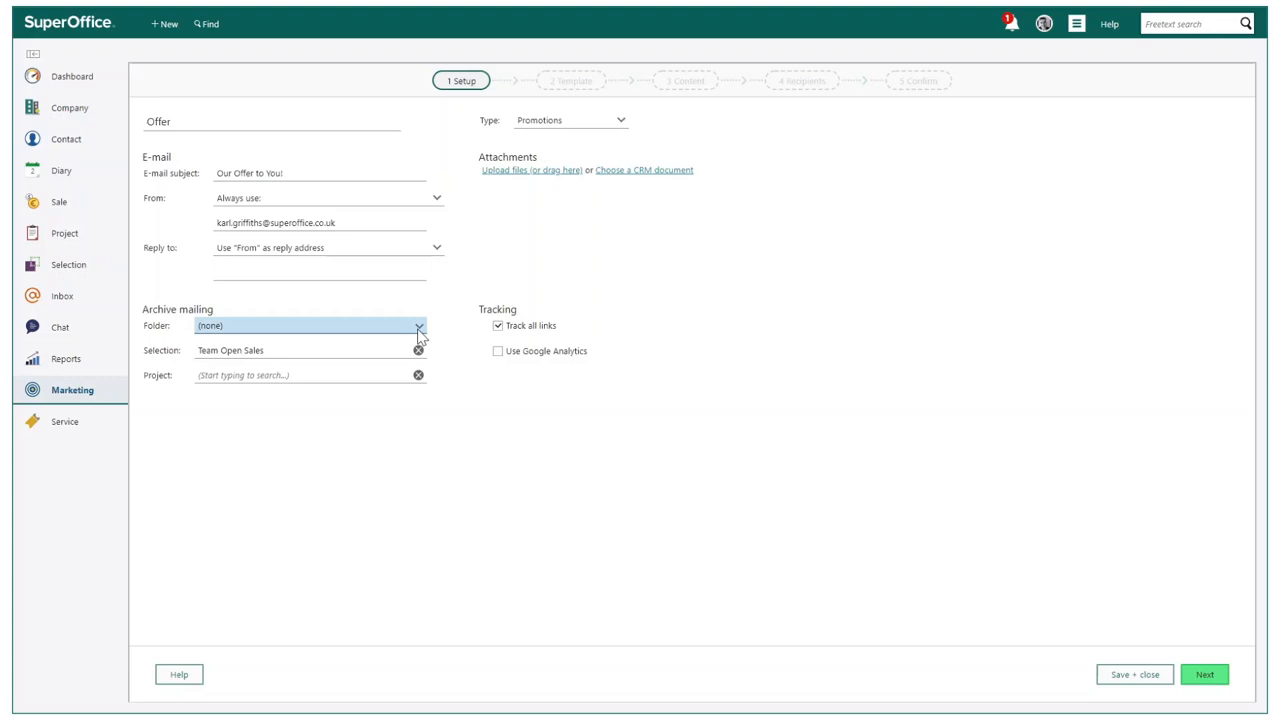
Step: Archive the mailing in the Promotions folder
{"action": "left_click", "coordinate": [416, 326]}
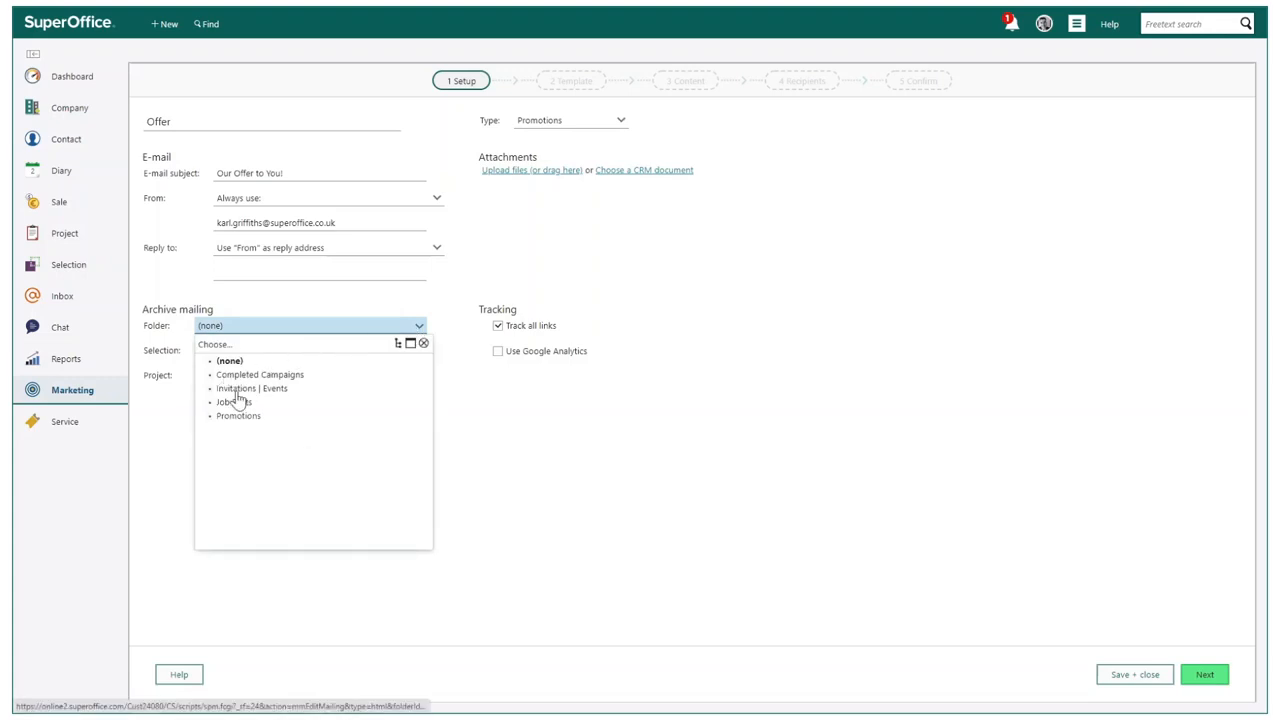
{"action": "left_click", "coordinate": [238, 416]}
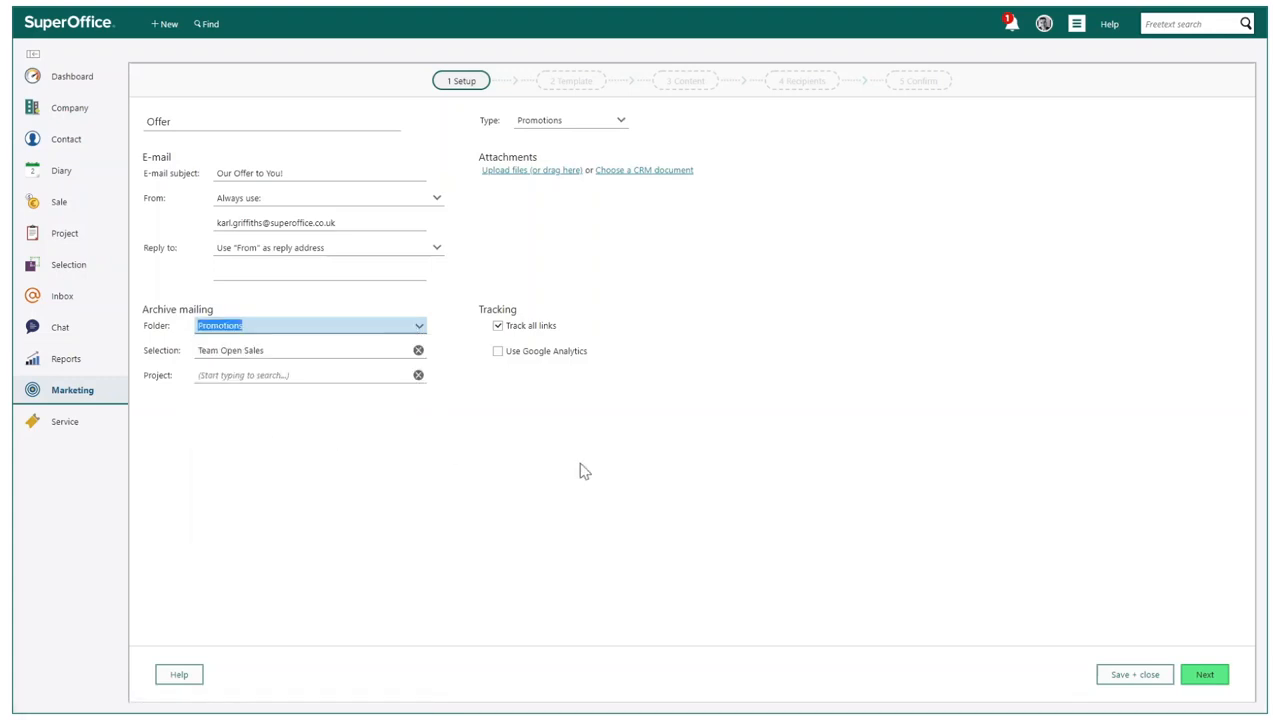
{"action": "left_click", "coordinate": [496, 324]}
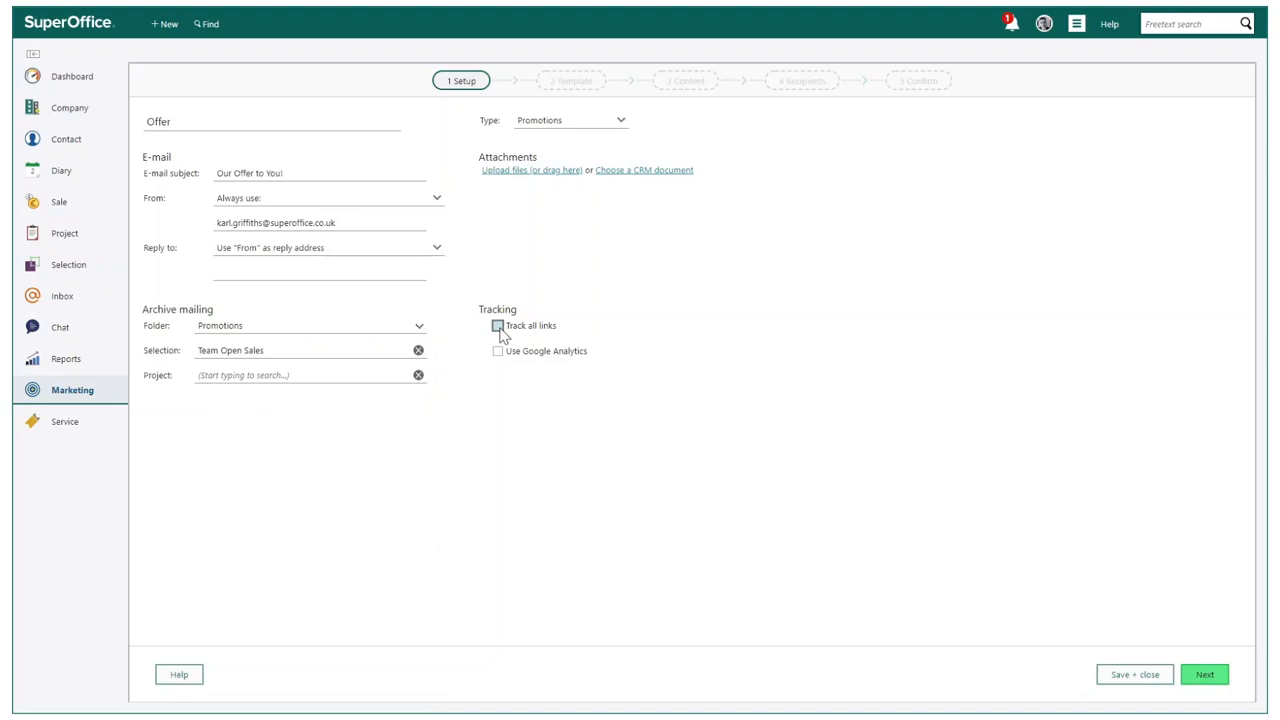
{"action": "left_click", "coordinate": [496, 324]}
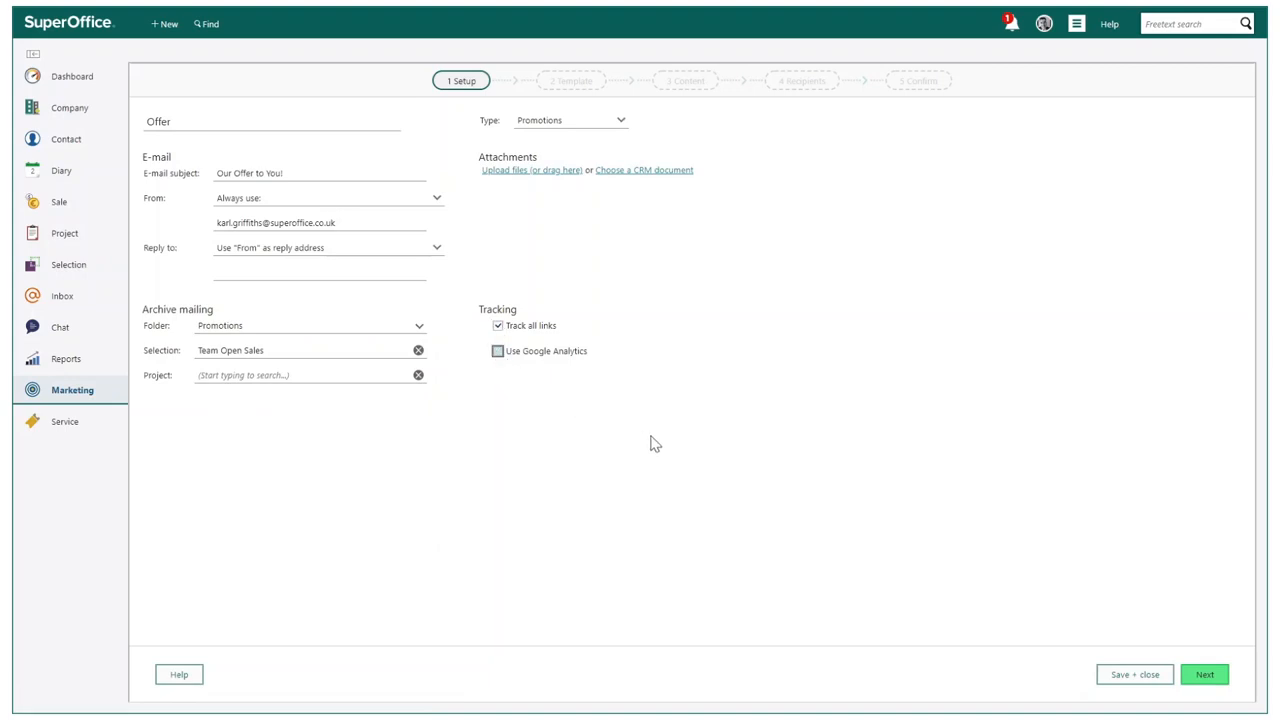
Step: Apply the purple Sale template from the online template library to the mailing
{"action": "left_click", "coordinate": [1204, 674]}
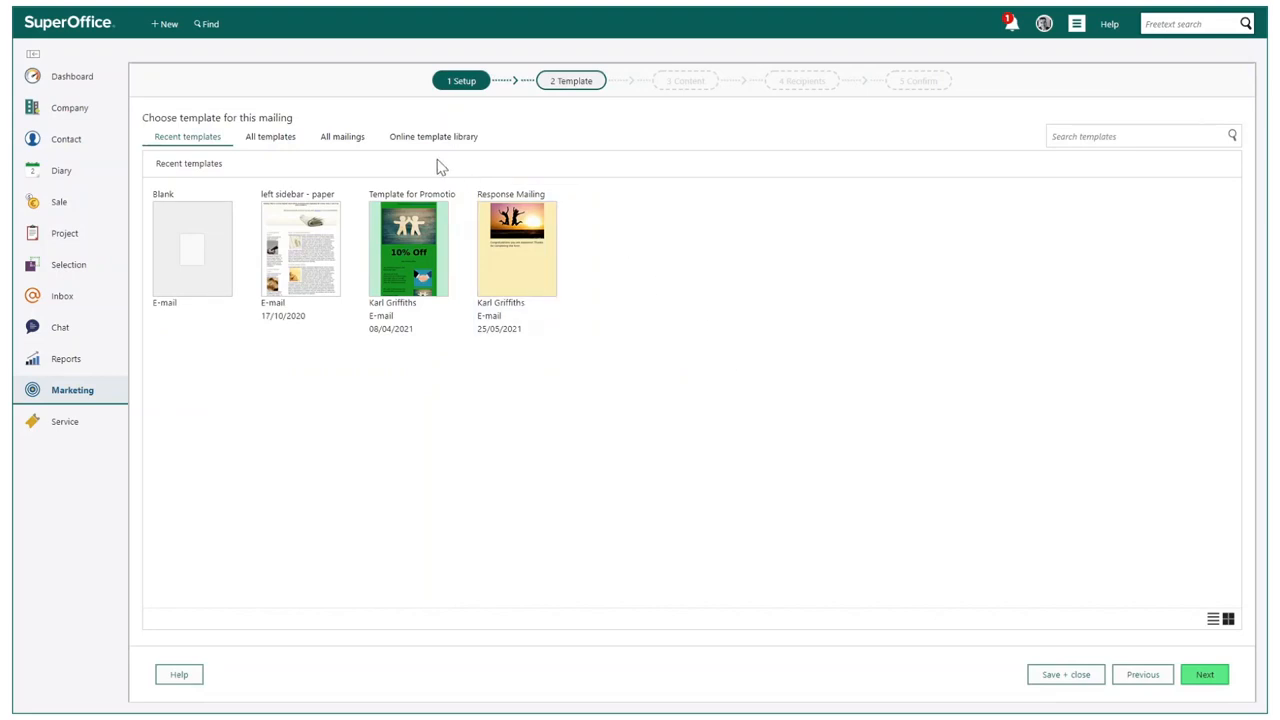
{"action": "left_click", "coordinate": [432, 136]}
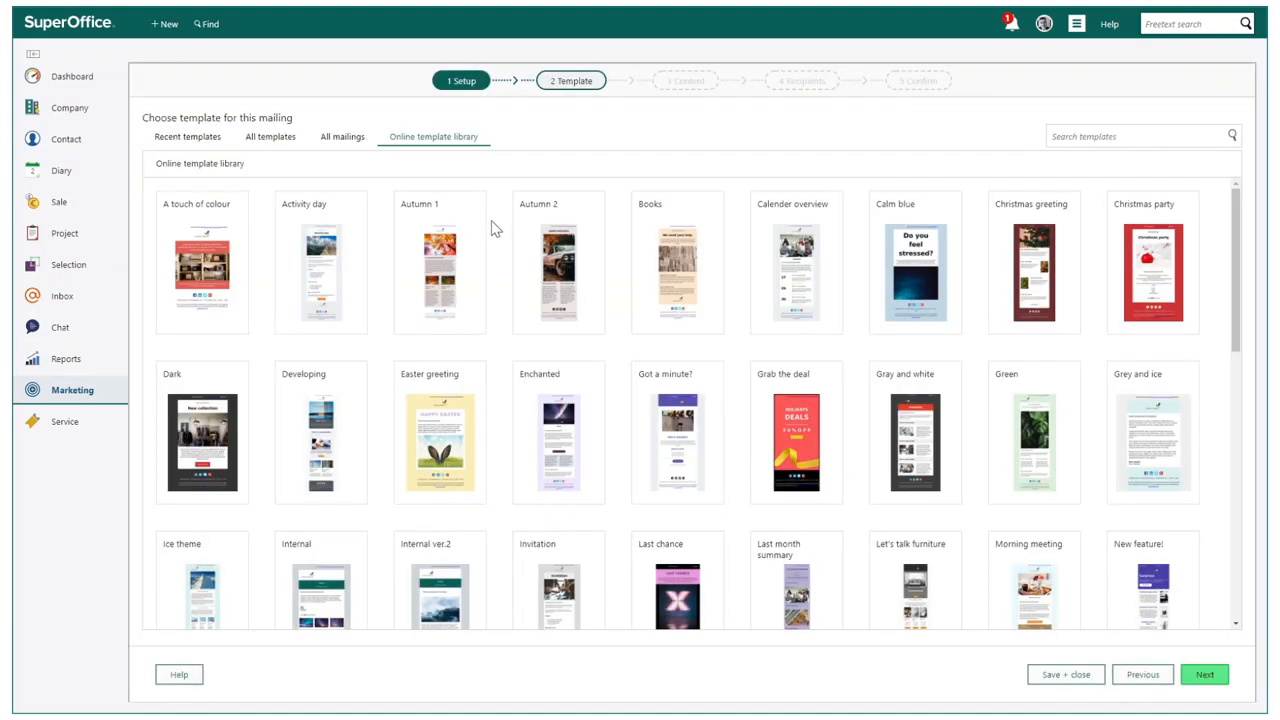
{"action": "left_click", "coordinate": [794, 432]}
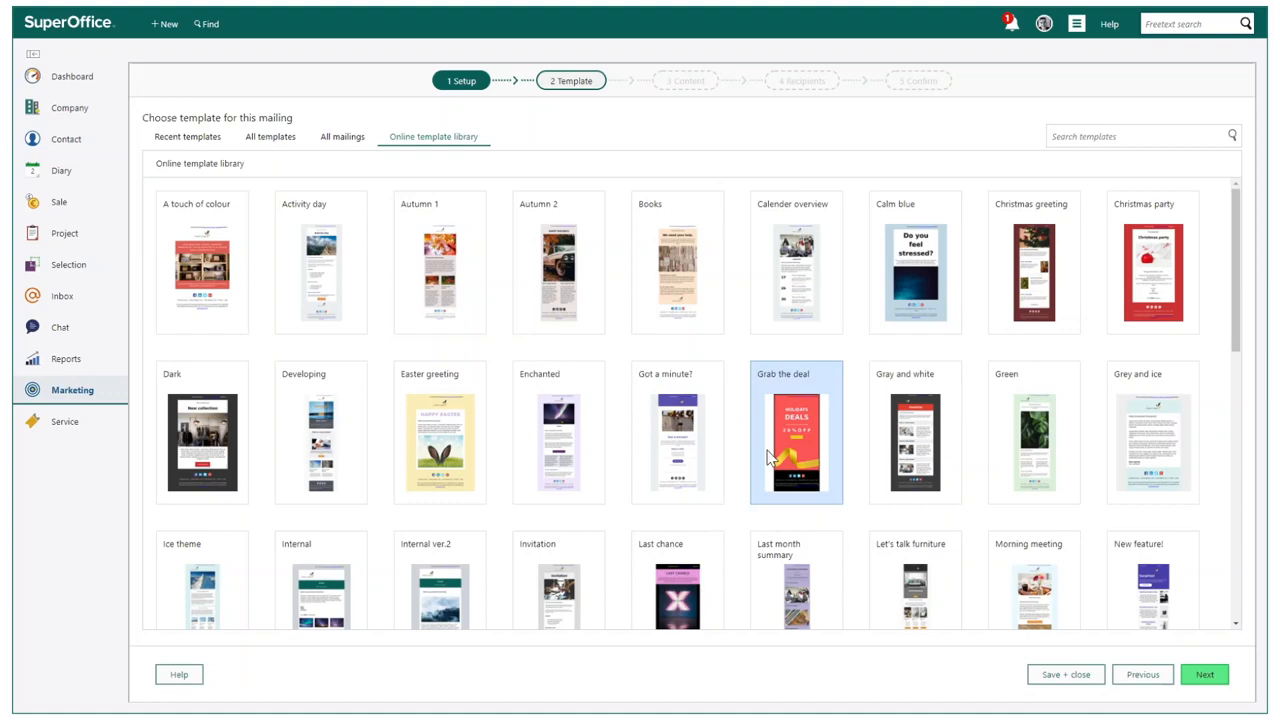
{"action": "scroll", "scroll_direction": "down", "scroll_amount": 3}
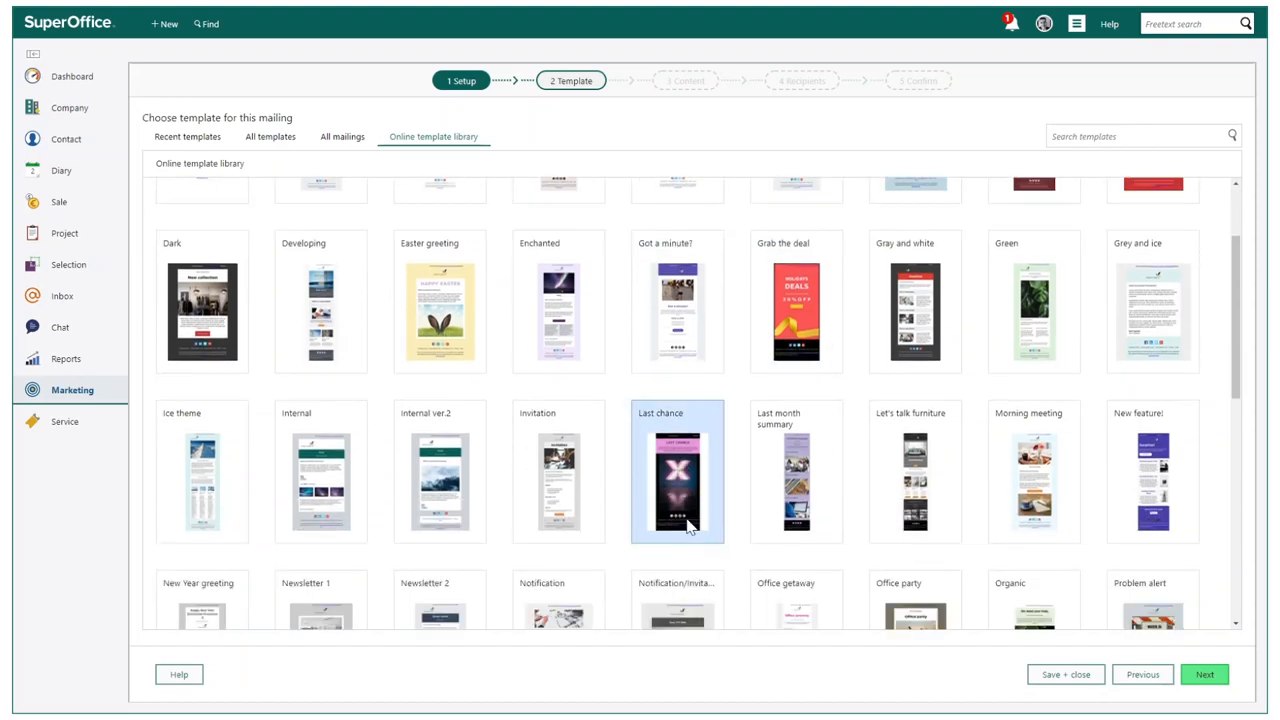
{"action": "scroll", "scroll_direction": "down", "scroll_amount": 3}
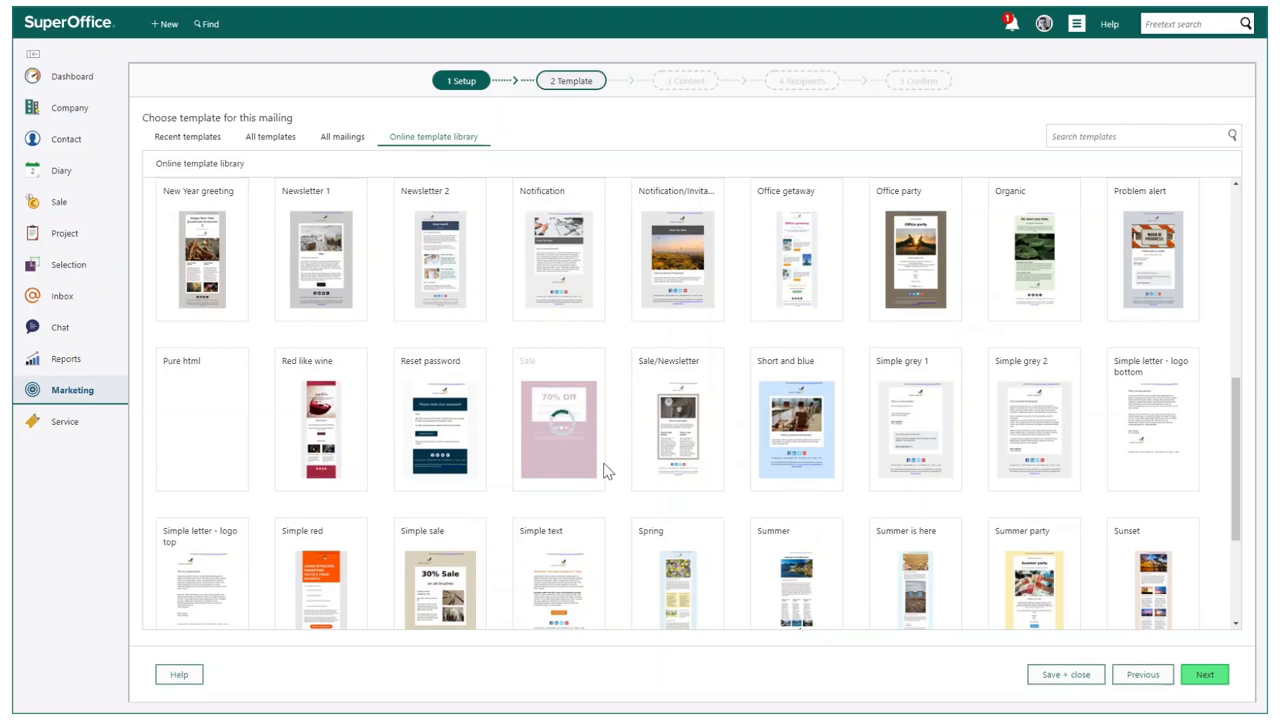
{"action": "left_click", "coordinate": [556, 418]}
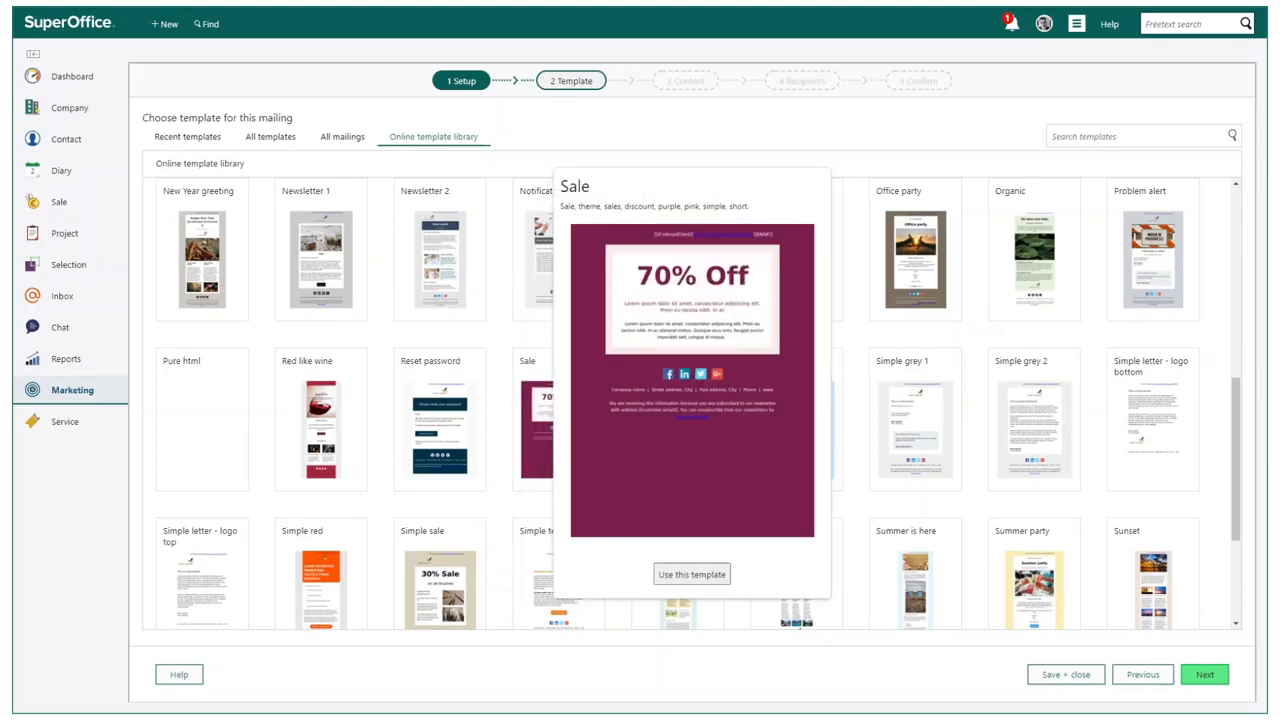
{"action": "left_click", "coordinate": [692, 574]}
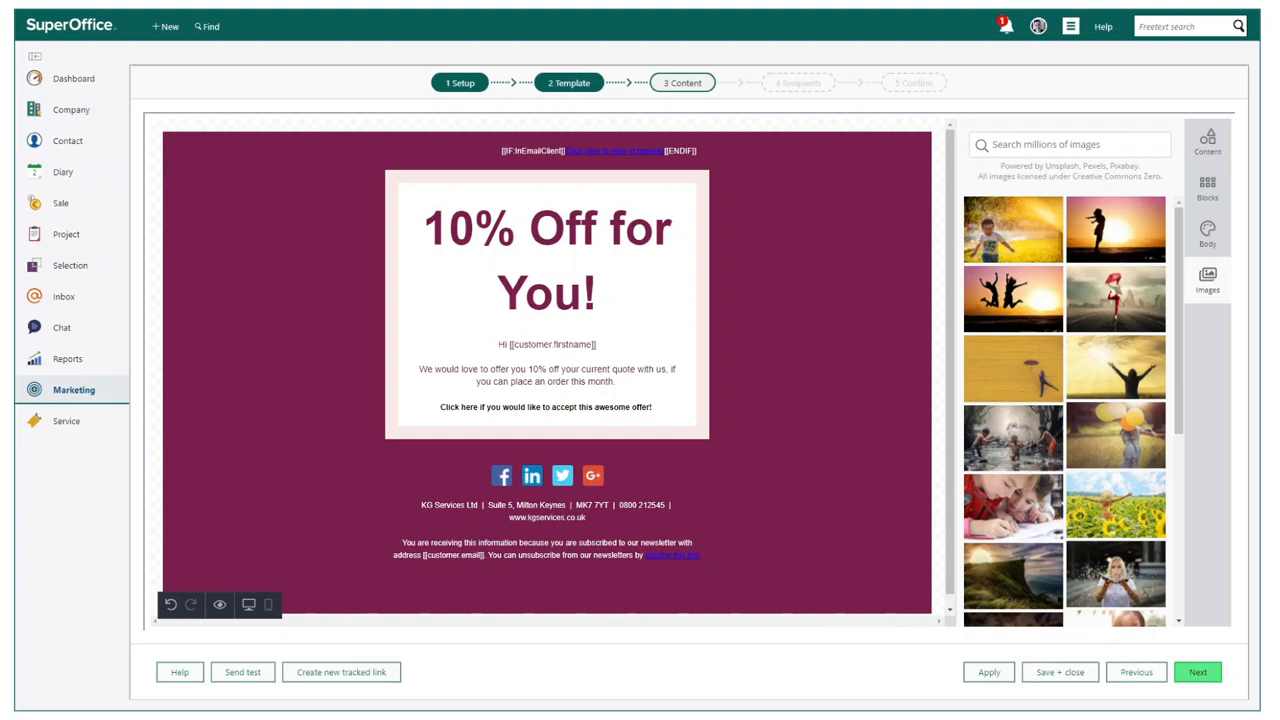
{"action": "mouse_move", "coordinate": [1116, 298]}
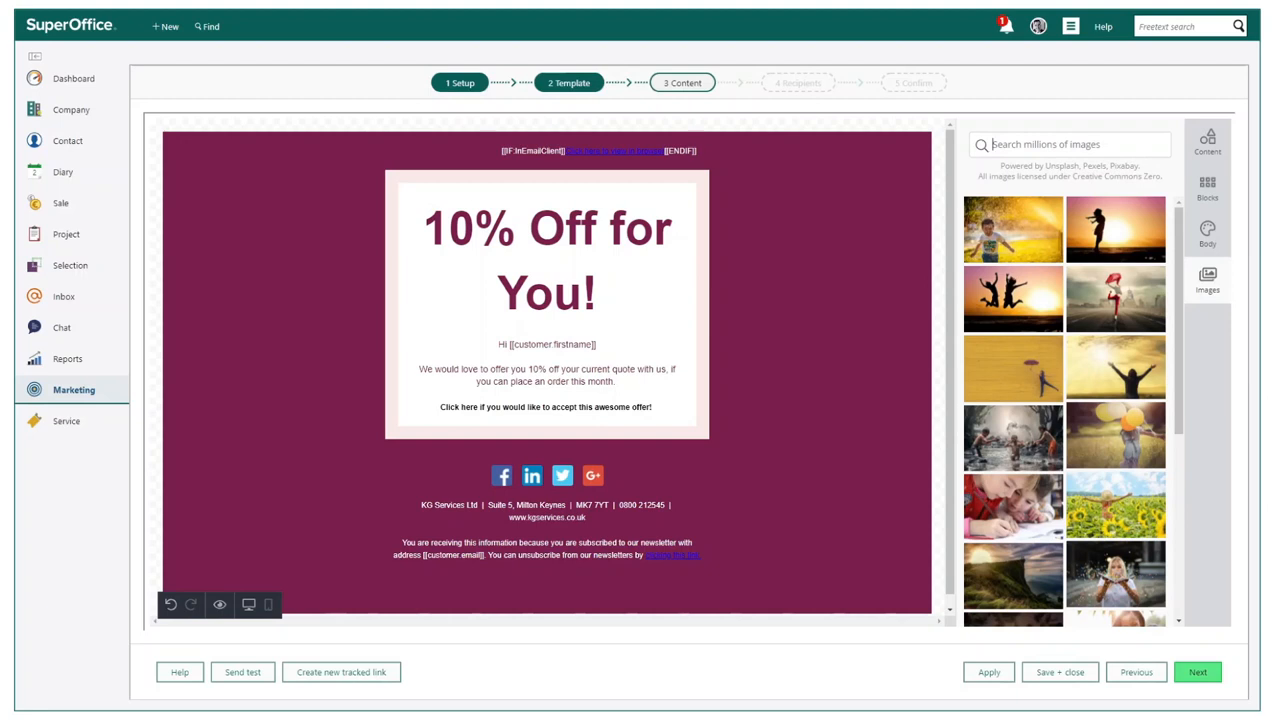
Step: Add a Thanks line below the offer paragraph ending with the Contact First name merge tag
{"action": "type", "text": "offers"}
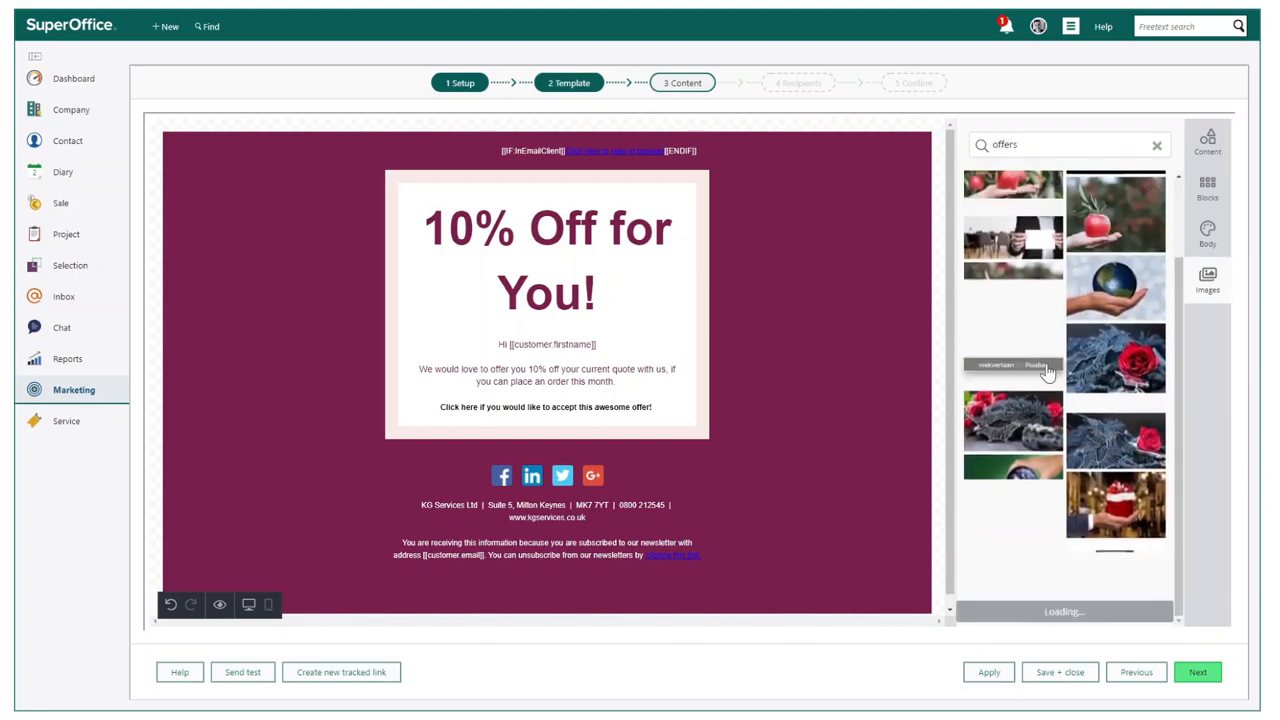
{"action": "scroll", "scroll_direction": "down", "scroll_amount": 3}
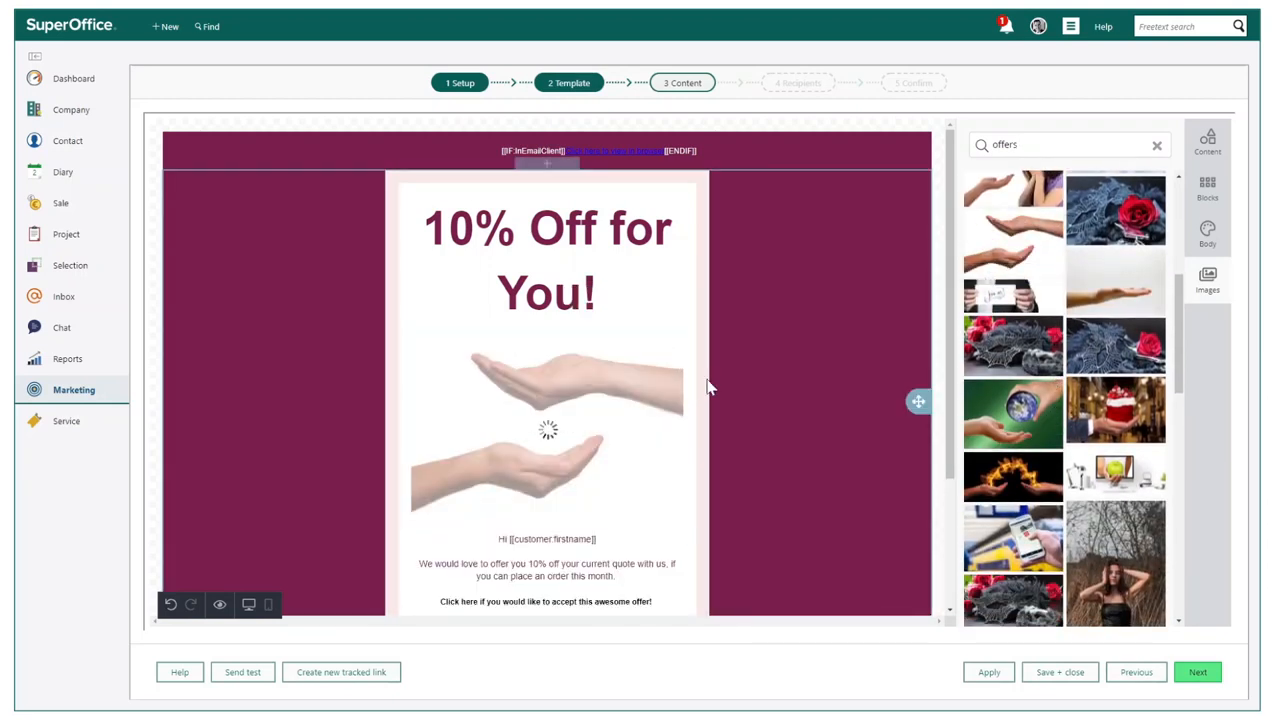
{"action": "scroll", "scroll_direction": "down", "scroll_amount": 3}
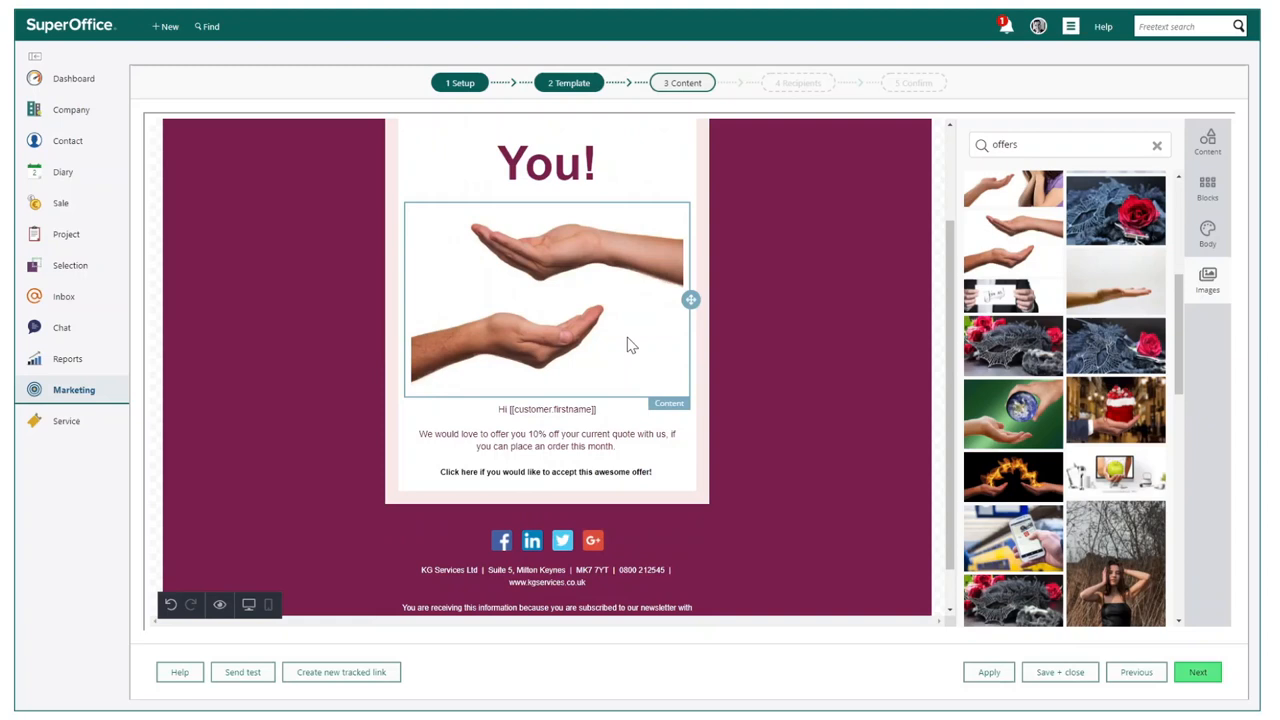
{"action": "scroll", "scroll_direction": "down", "scroll_amount": 3}
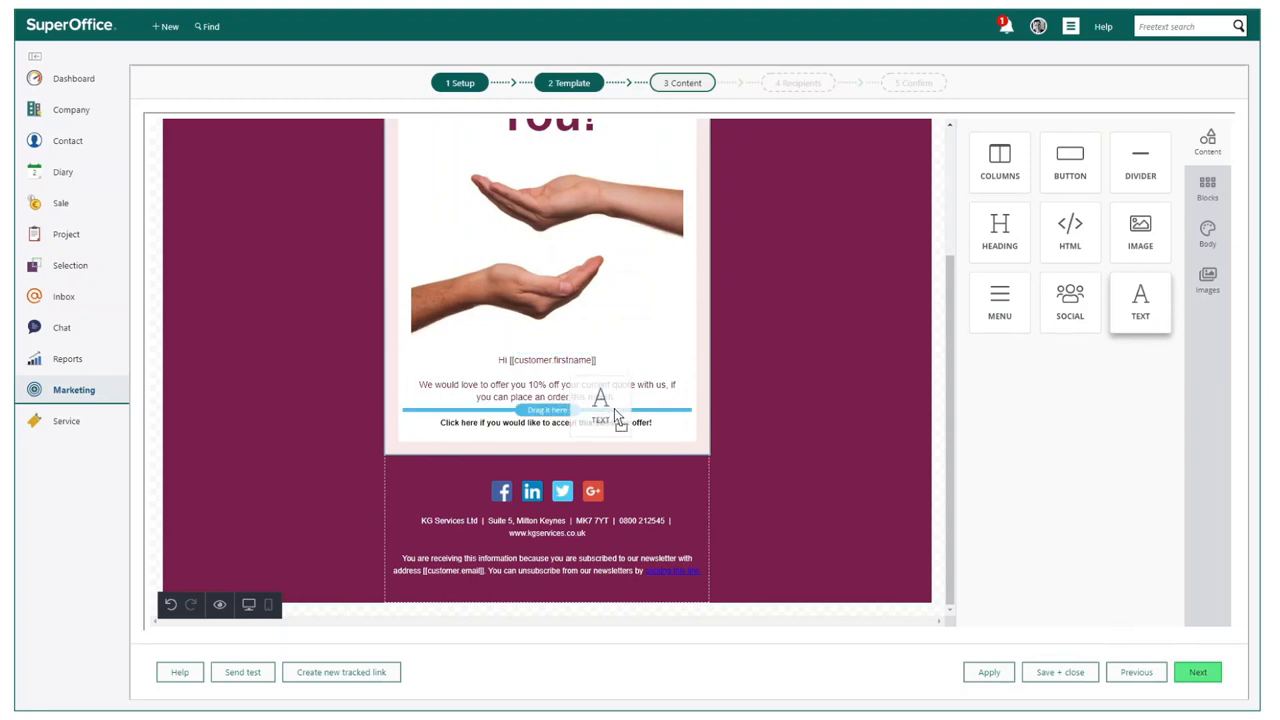
{"action": "left_click_drag", "start_coordinate": [1140, 300], "coordinate": [548, 410]}
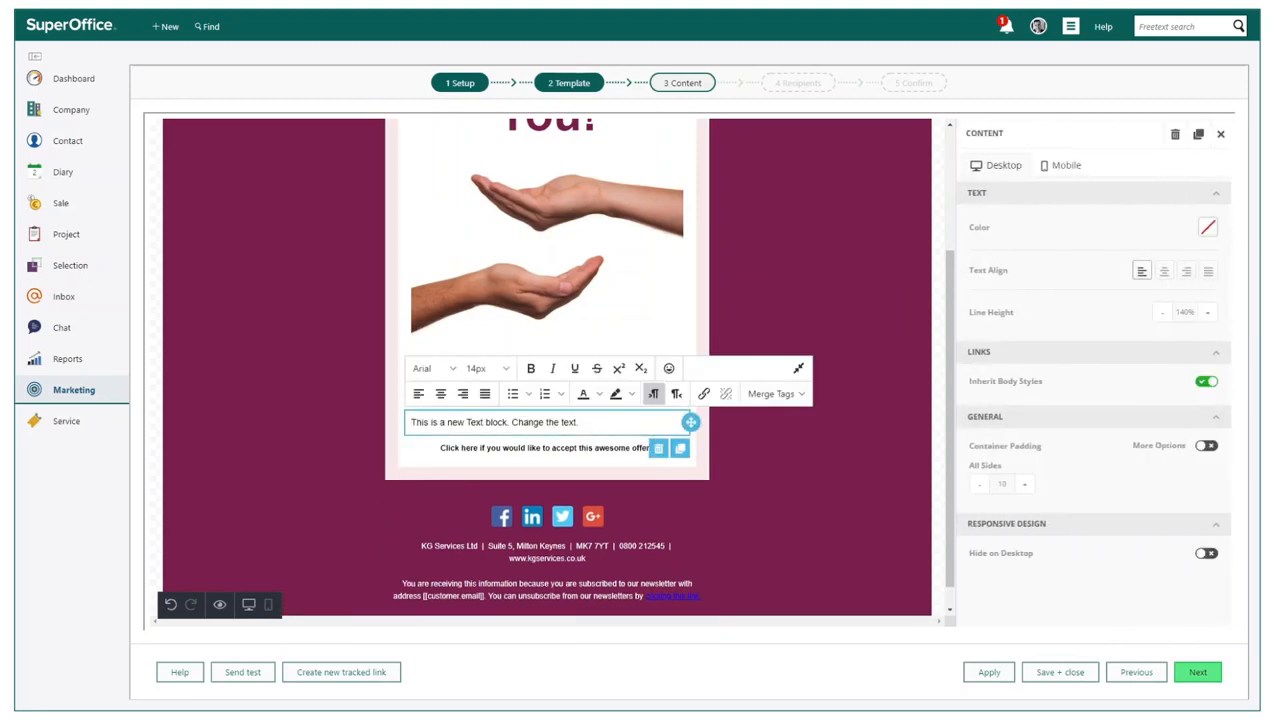
{"action": "type", "text": "Thanks"}
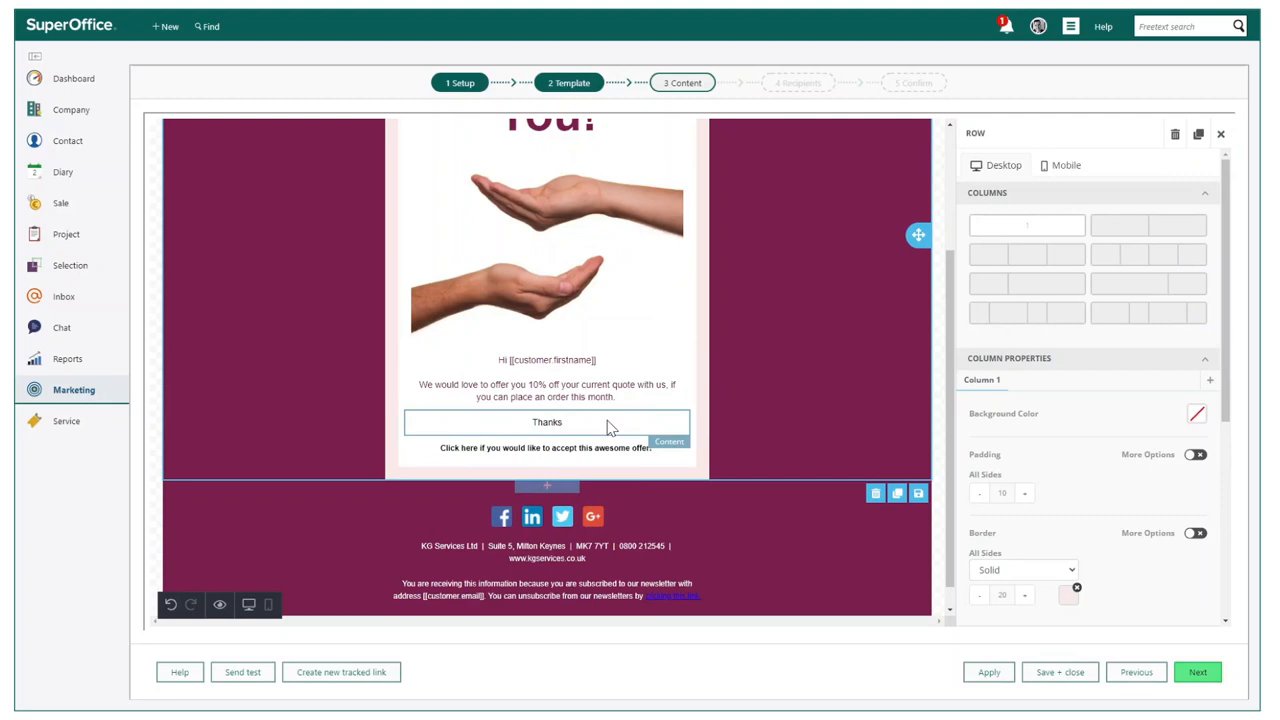
{"action": "left_click", "coordinate": [548, 420]}
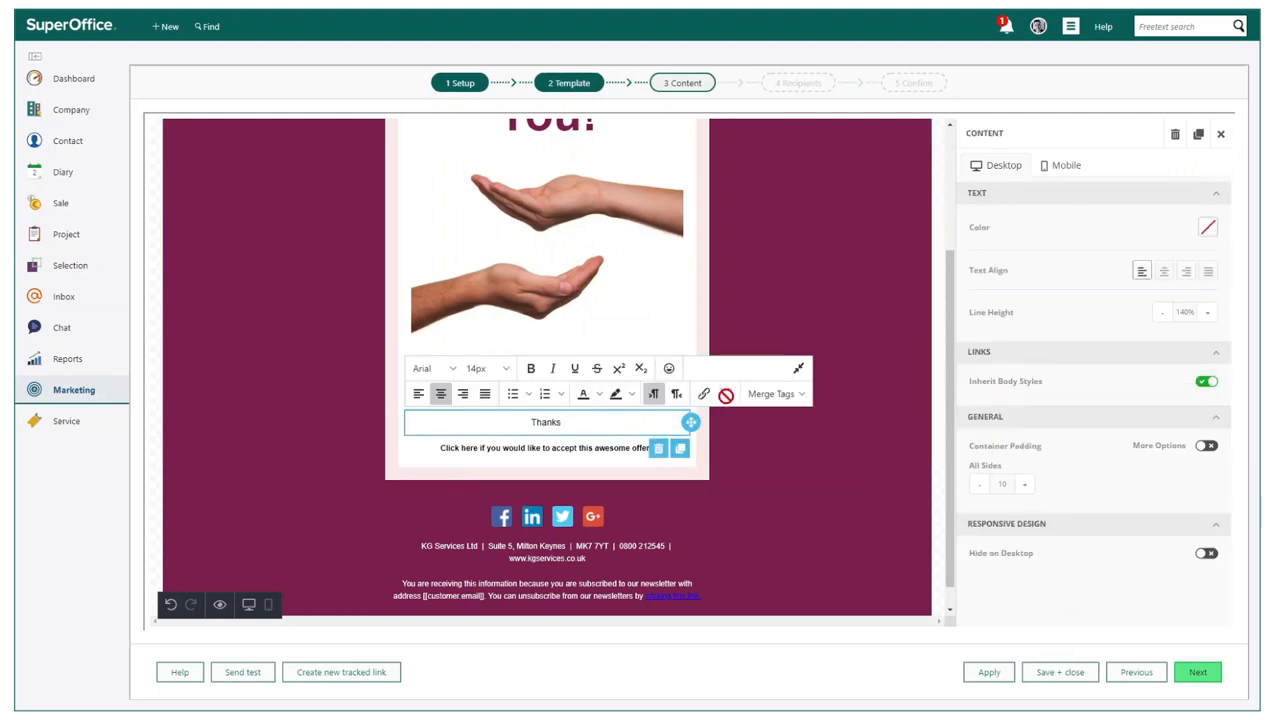
{"action": "left_click", "coordinate": [776, 392]}
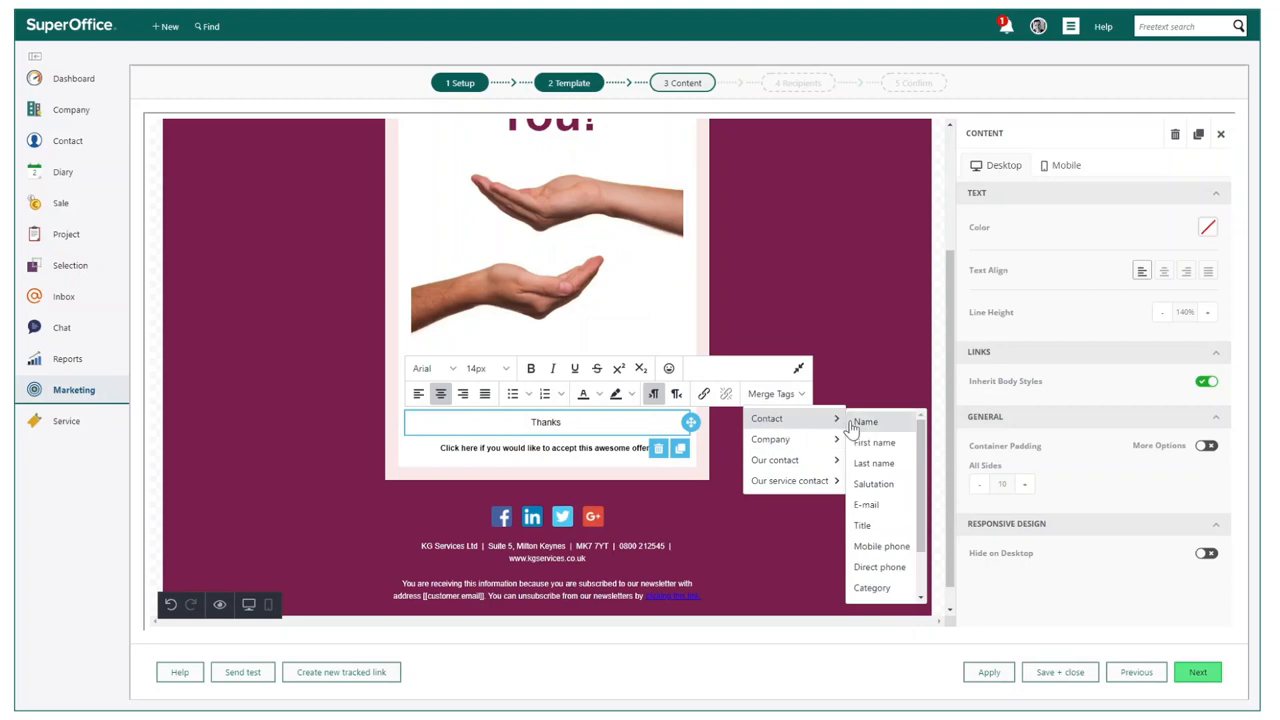
{"action": "left_click", "coordinate": [876, 442]}
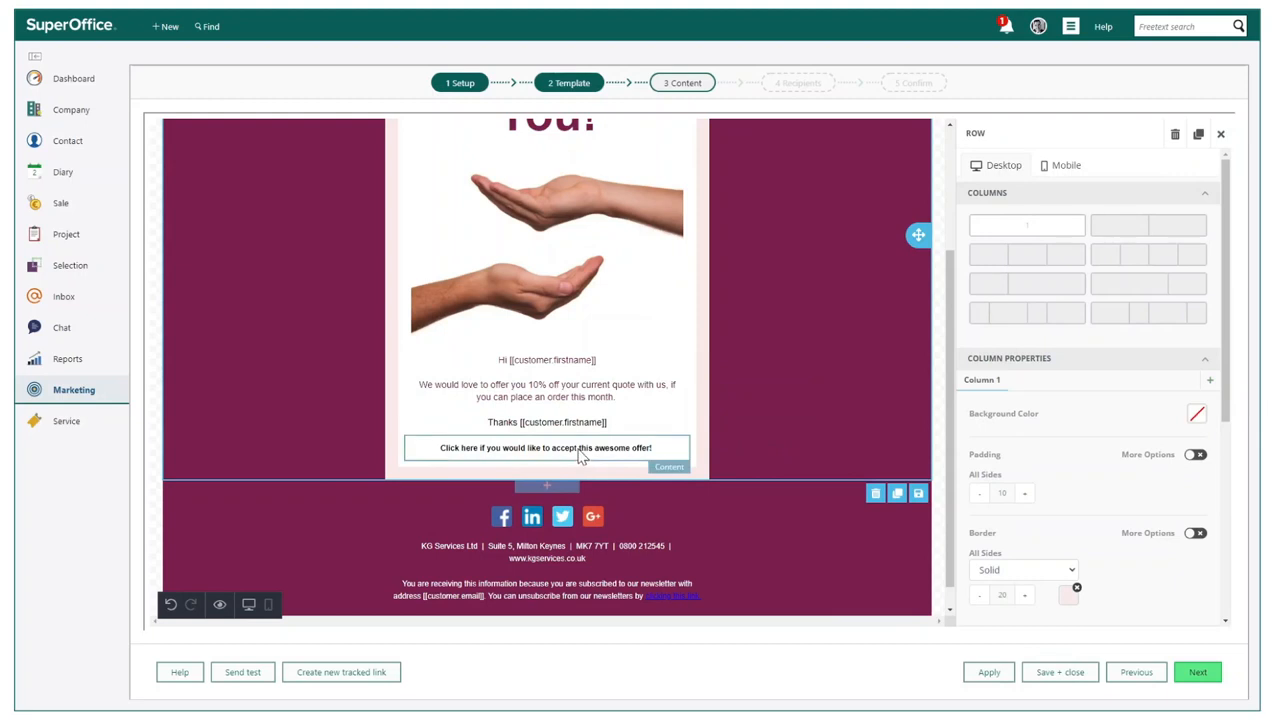
{"action": "left_click", "coordinate": [548, 448]}
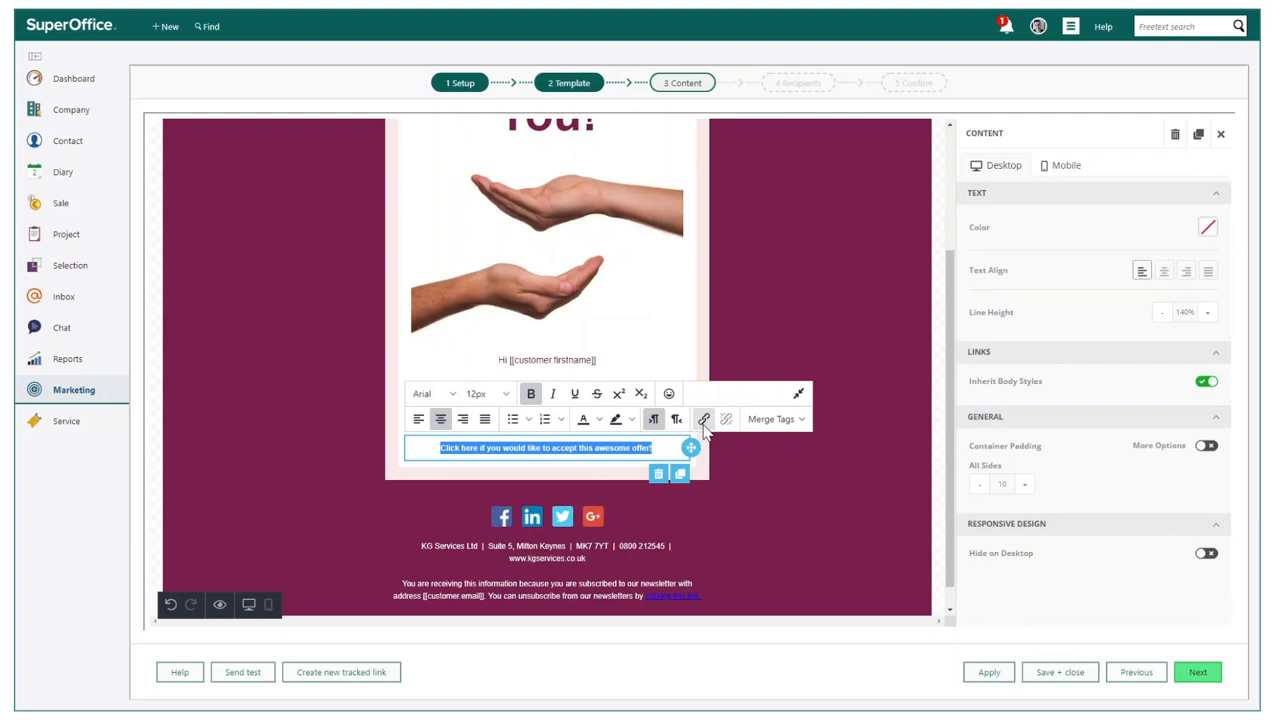
{"action": "left_click", "coordinate": [704, 420]}
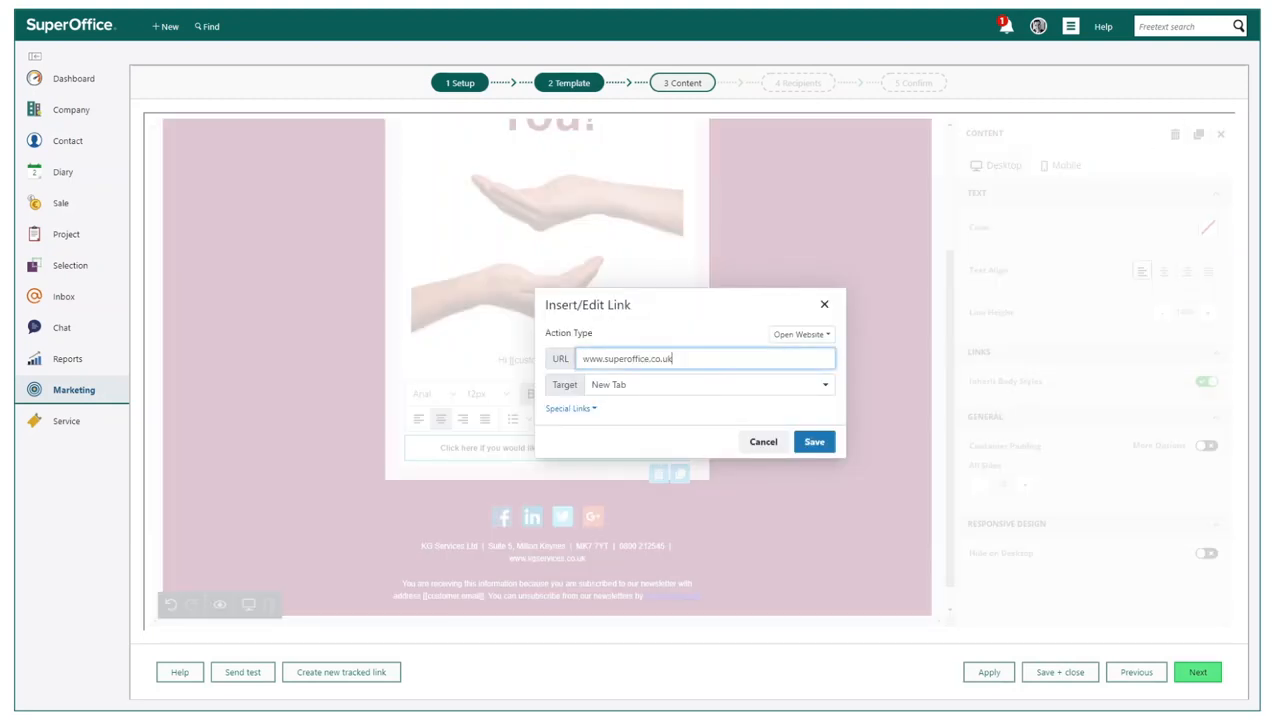
{"action": "left_click", "coordinate": [814, 442]}
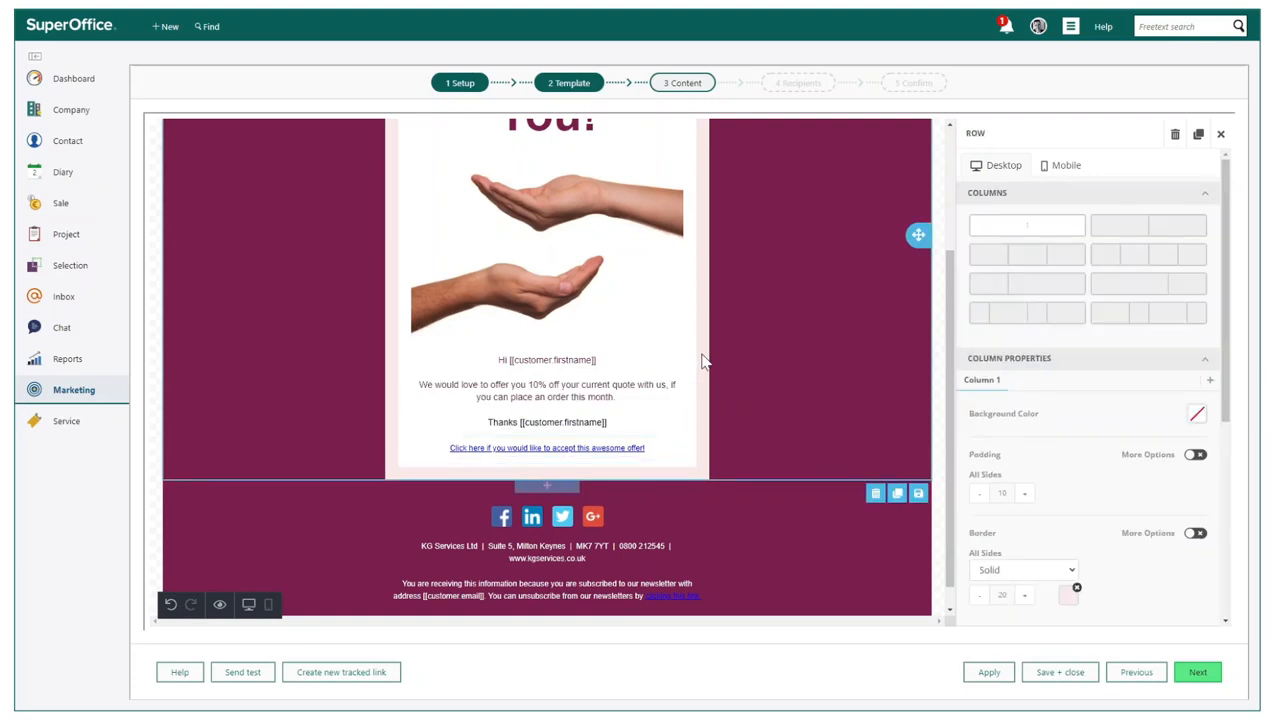
{"action": "mouse_move", "coordinate": [1224, 176]}
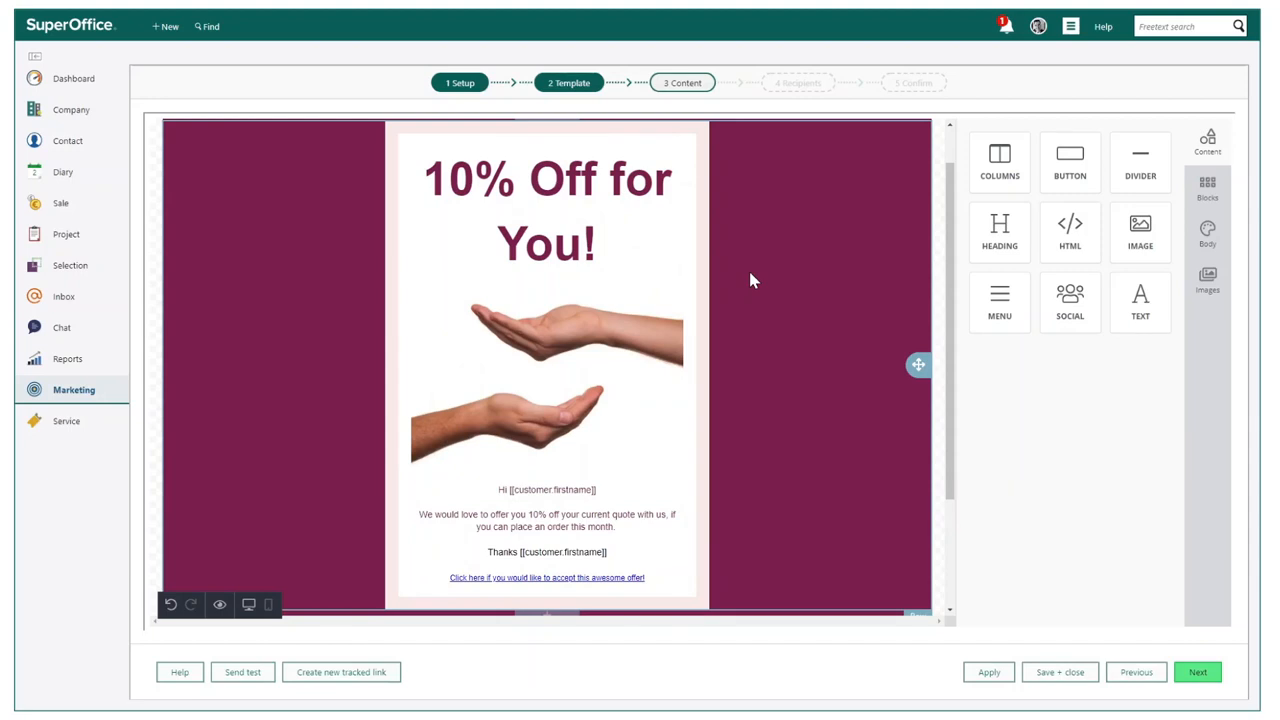
{"action": "mouse_move", "coordinate": [784, 284]}
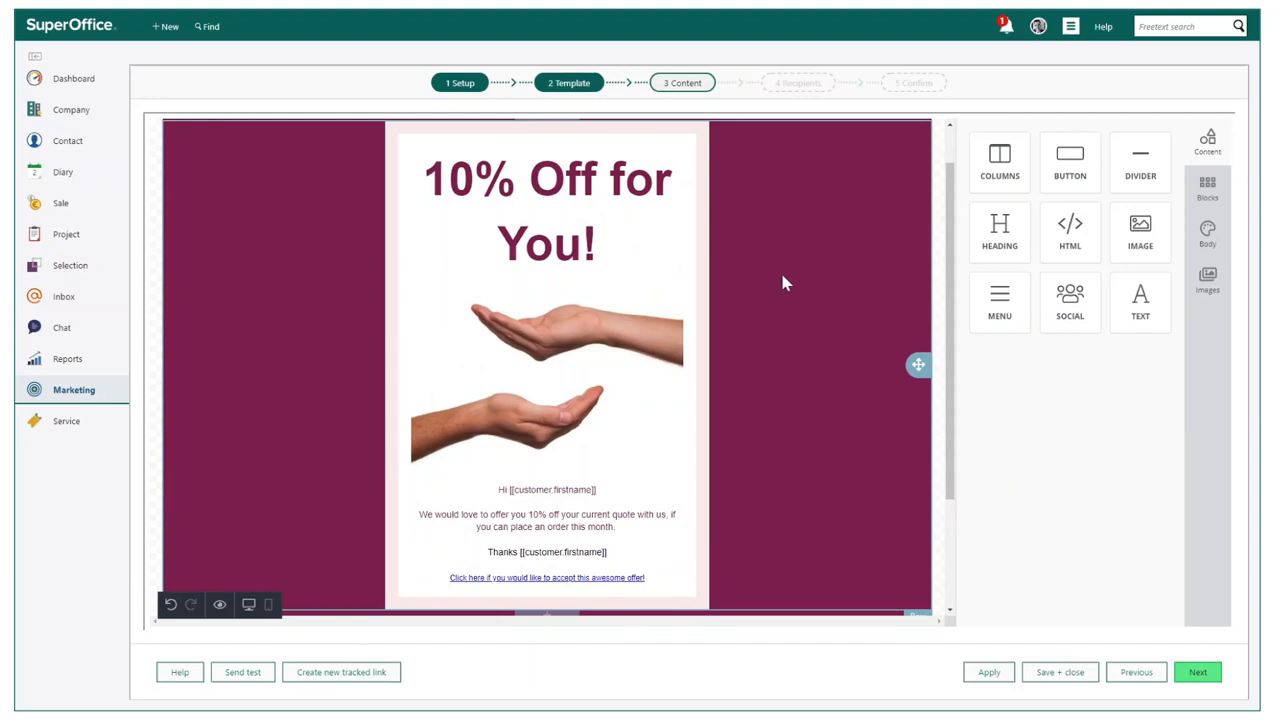
{"action": "mouse_move", "coordinate": [248, 604]}
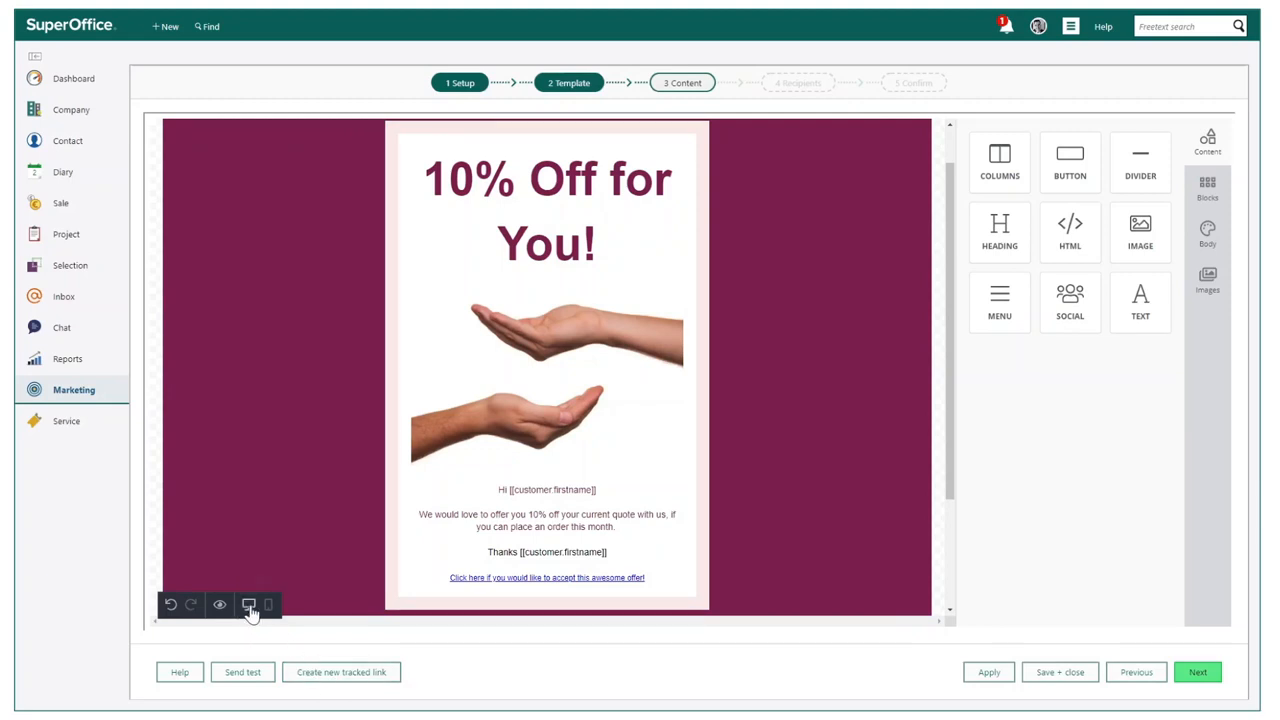
Step: Preview the finished 10% Off for You! message in Mobile view
{"action": "left_click", "coordinate": [220, 604]}
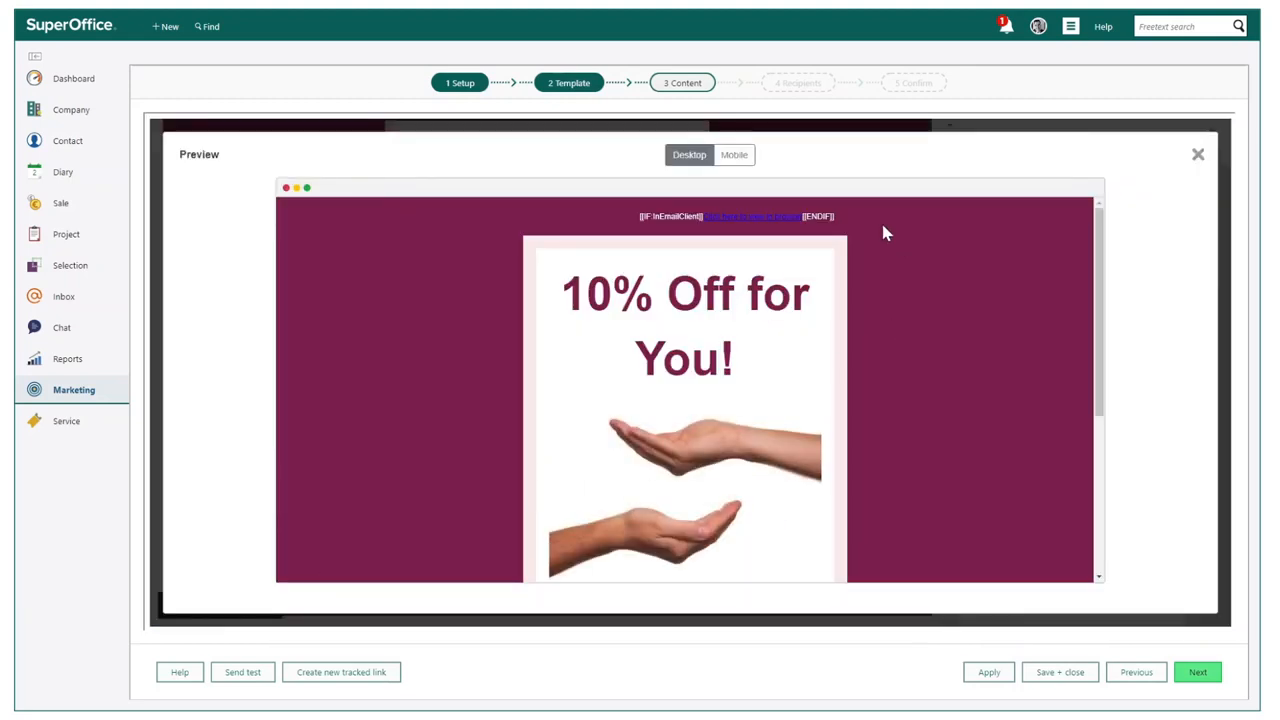
{"action": "left_click", "coordinate": [734, 156]}
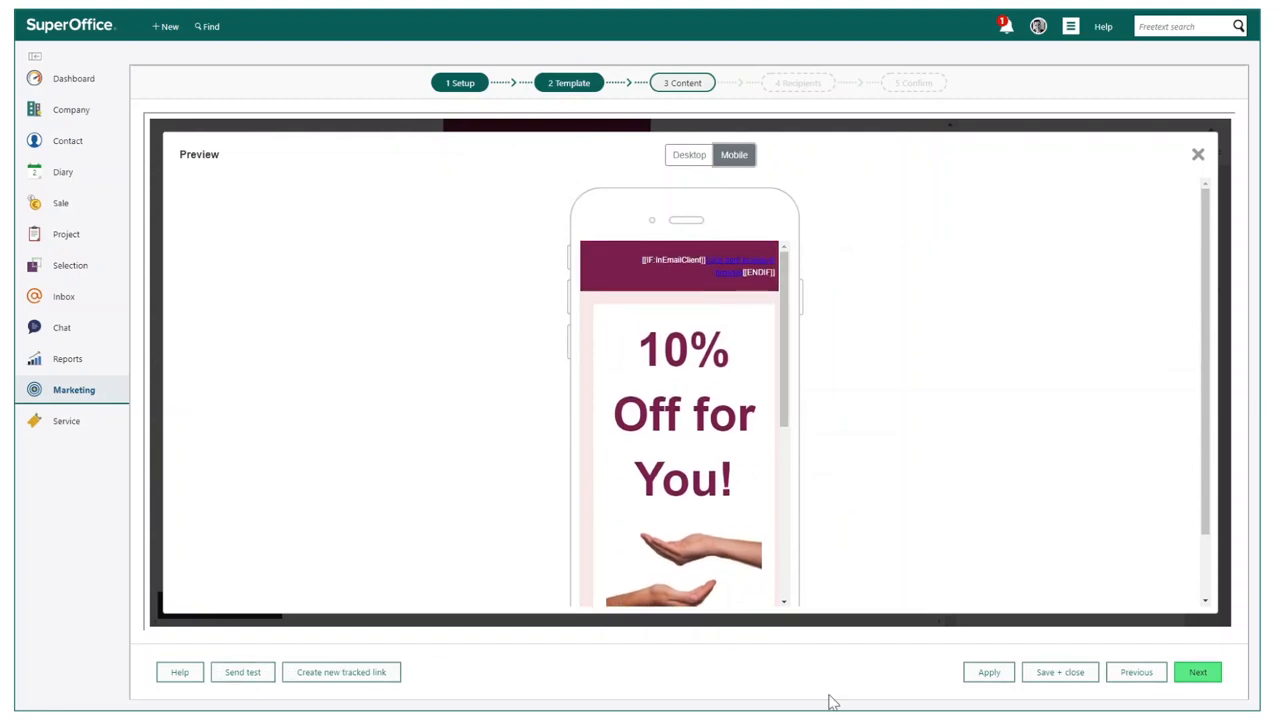
{"action": "mouse_move", "coordinate": [1196, 672]}
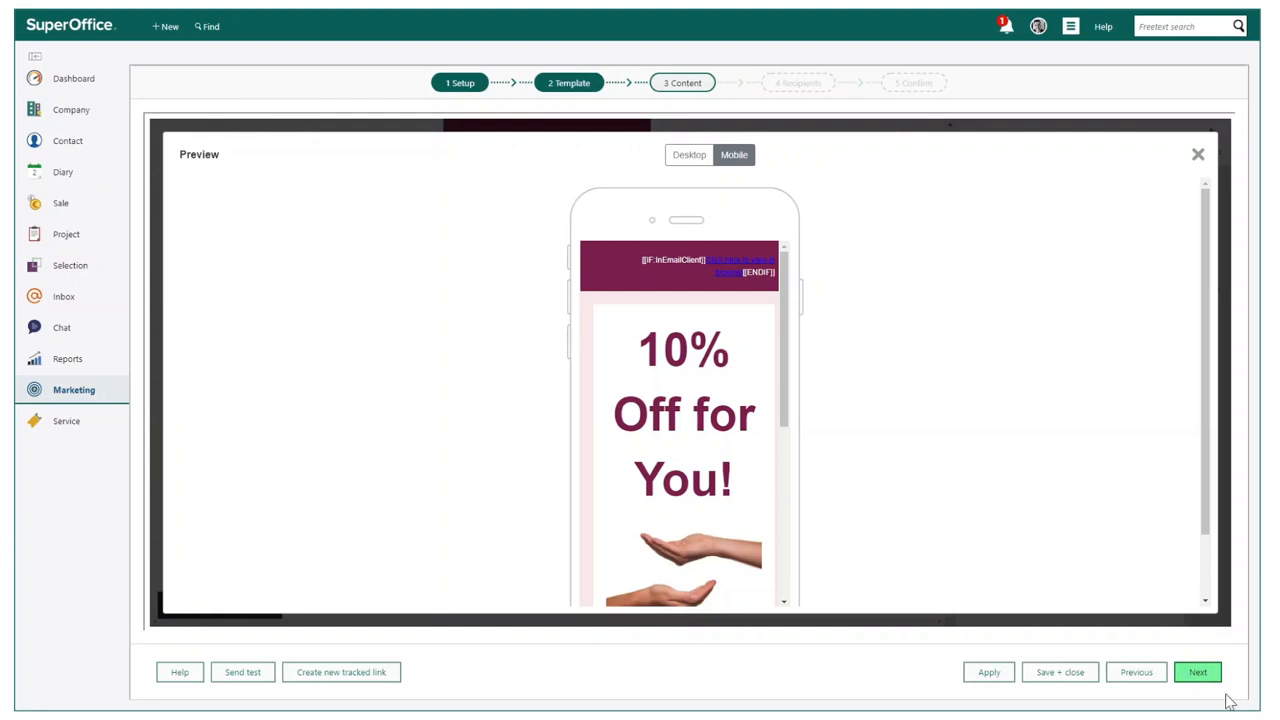
Step: Keep Team Open Sales as the recipient source and continue to the Confirm step
{"action": "left_click", "coordinate": [1196, 672]}
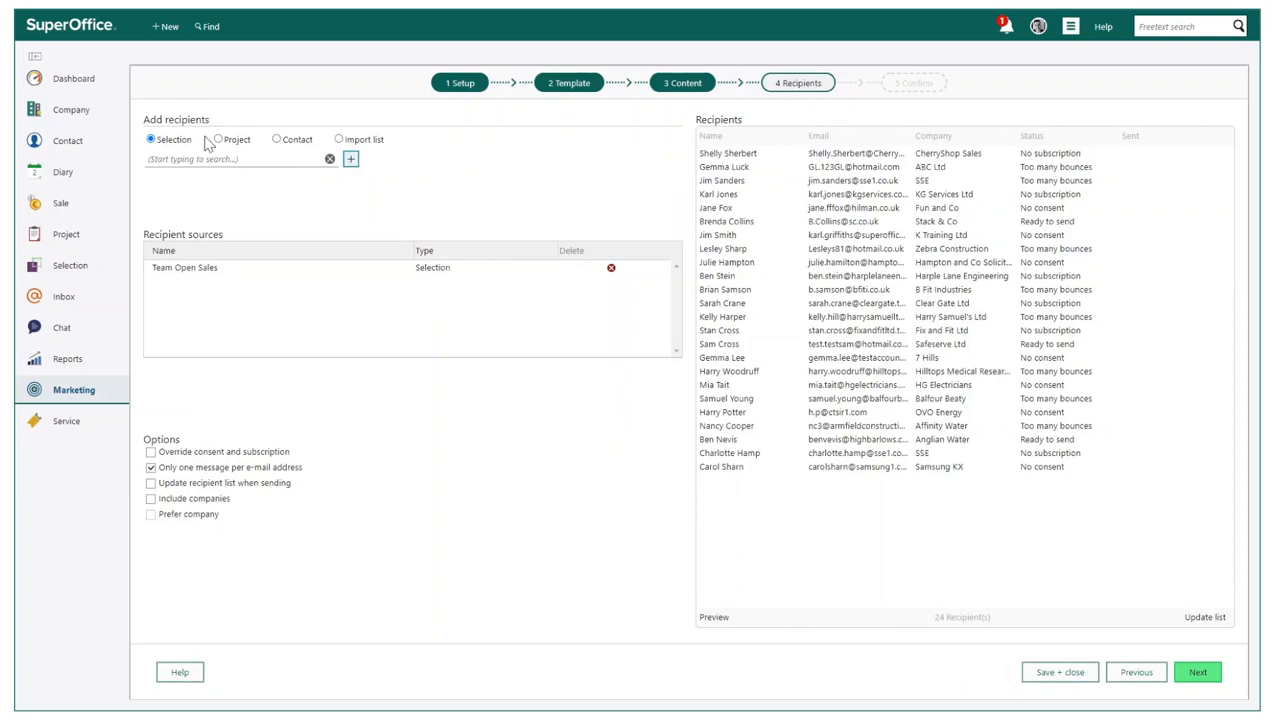
{"action": "mouse_move", "coordinate": [564, 544]}
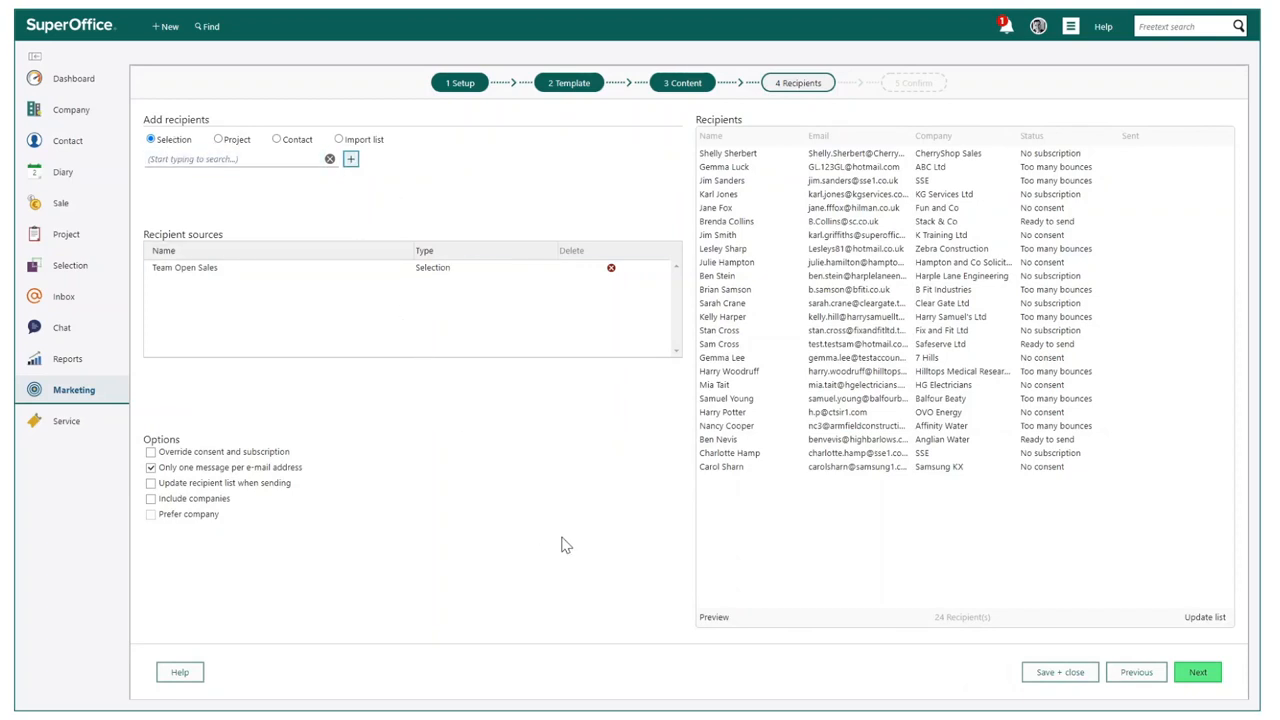
{"action": "mouse_move", "coordinate": [1064, 164]}
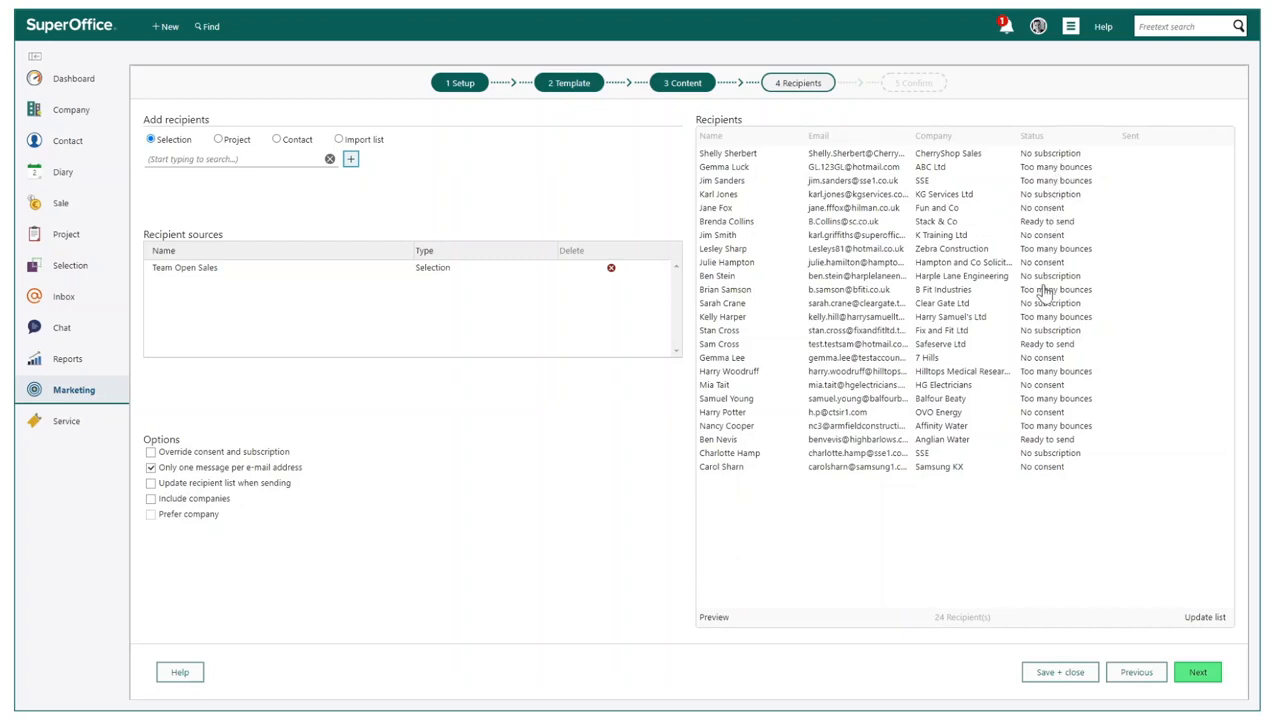
{"action": "left_click", "coordinate": [1196, 672]}
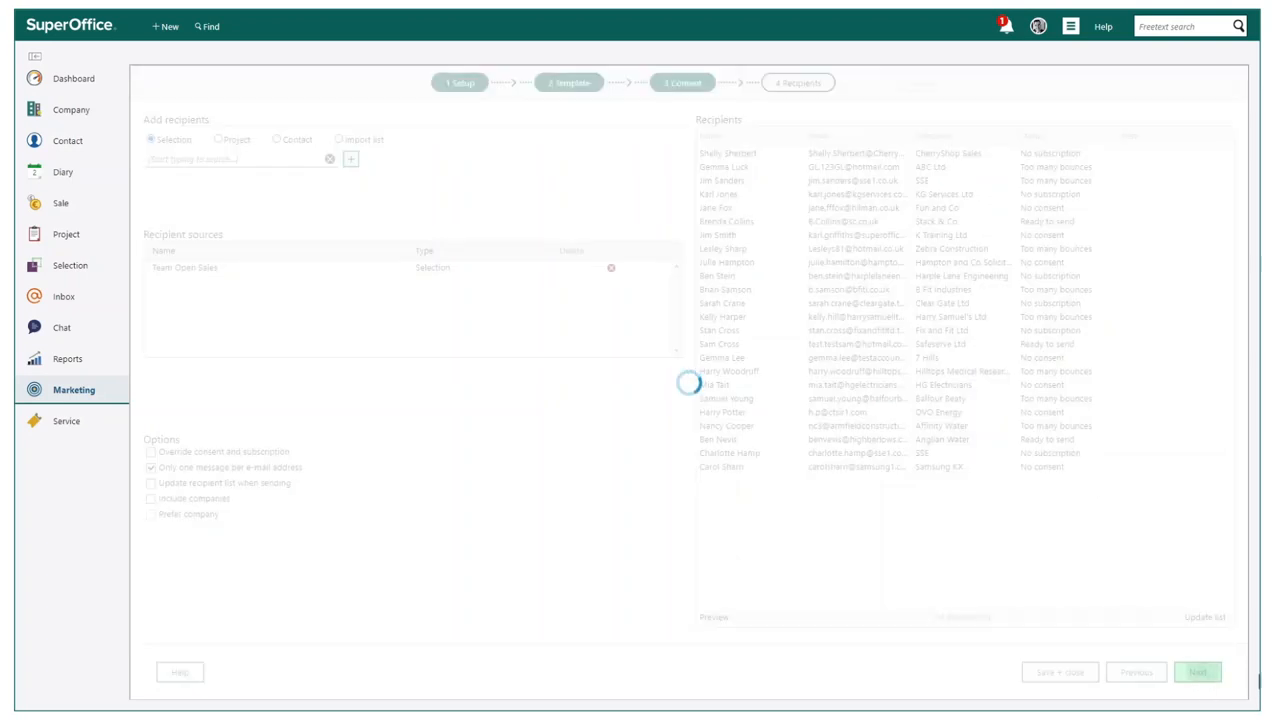
Step: Schedule the mailing to send on a chosen July 2021 date rather than immediately
{"action": "left_click", "coordinate": [1196, 672]}
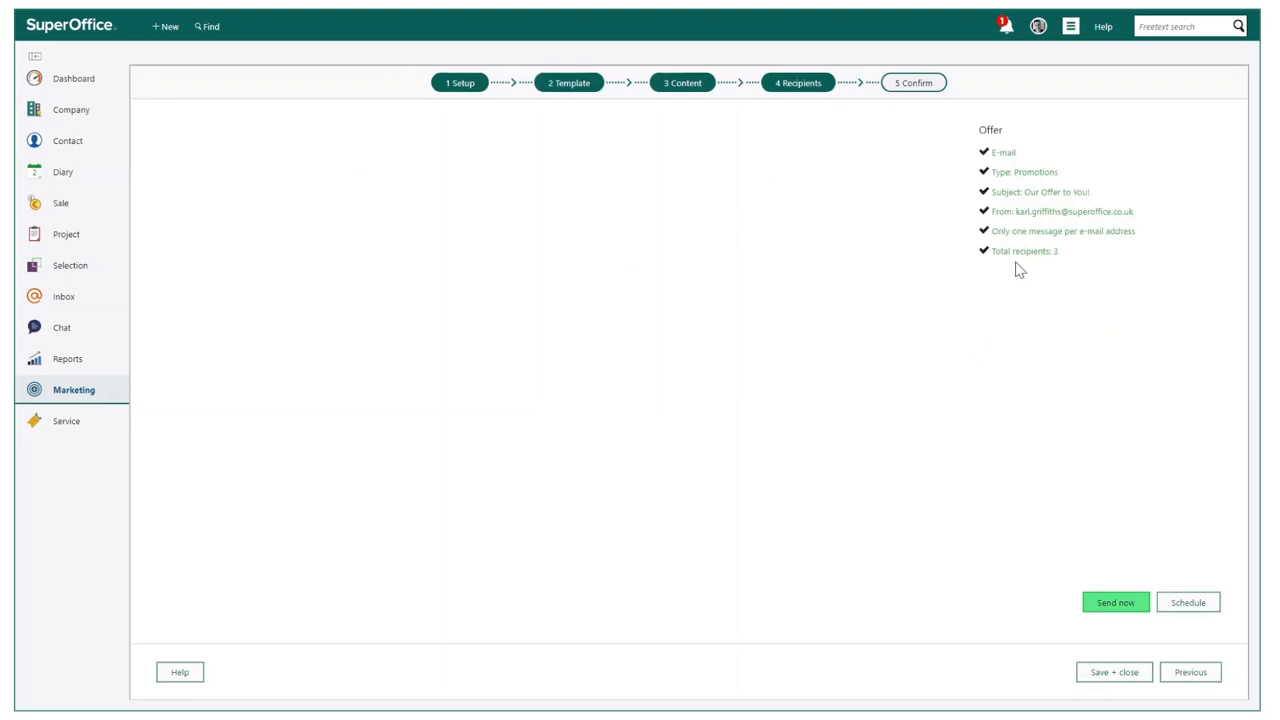
{"action": "mouse_move", "coordinate": [1204, 624]}
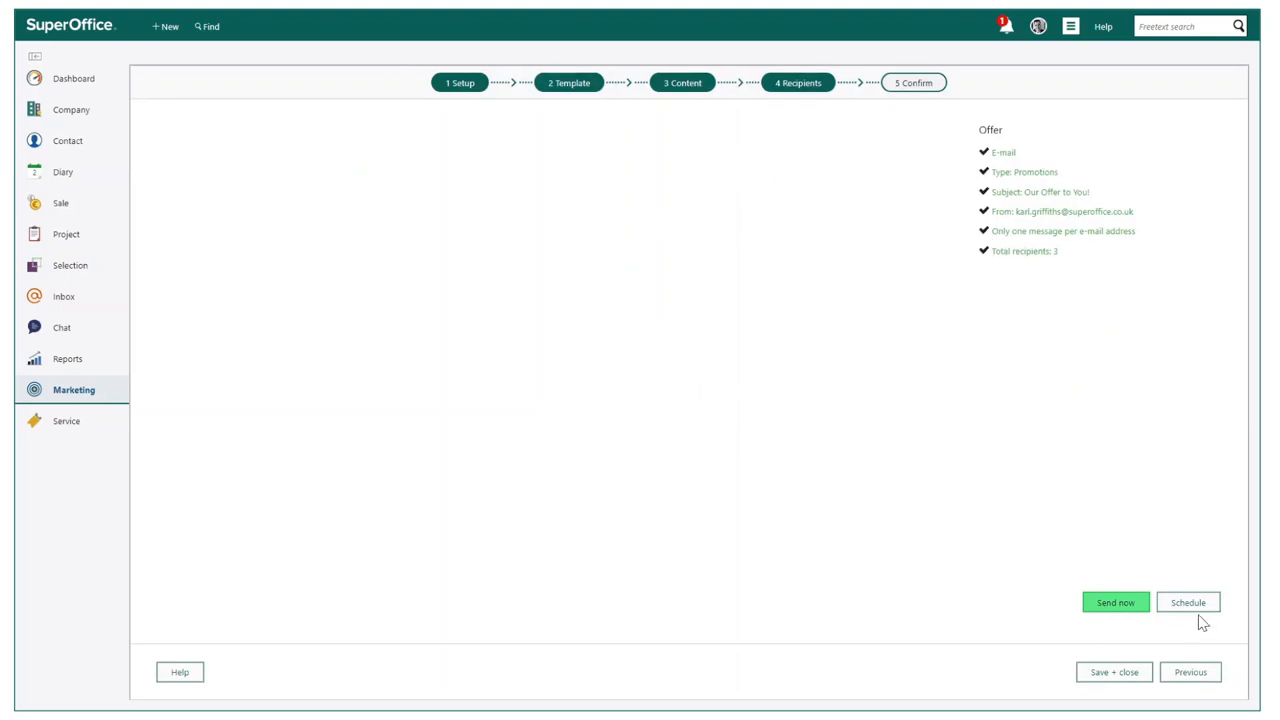
{"action": "left_click", "coordinate": [1188, 602]}
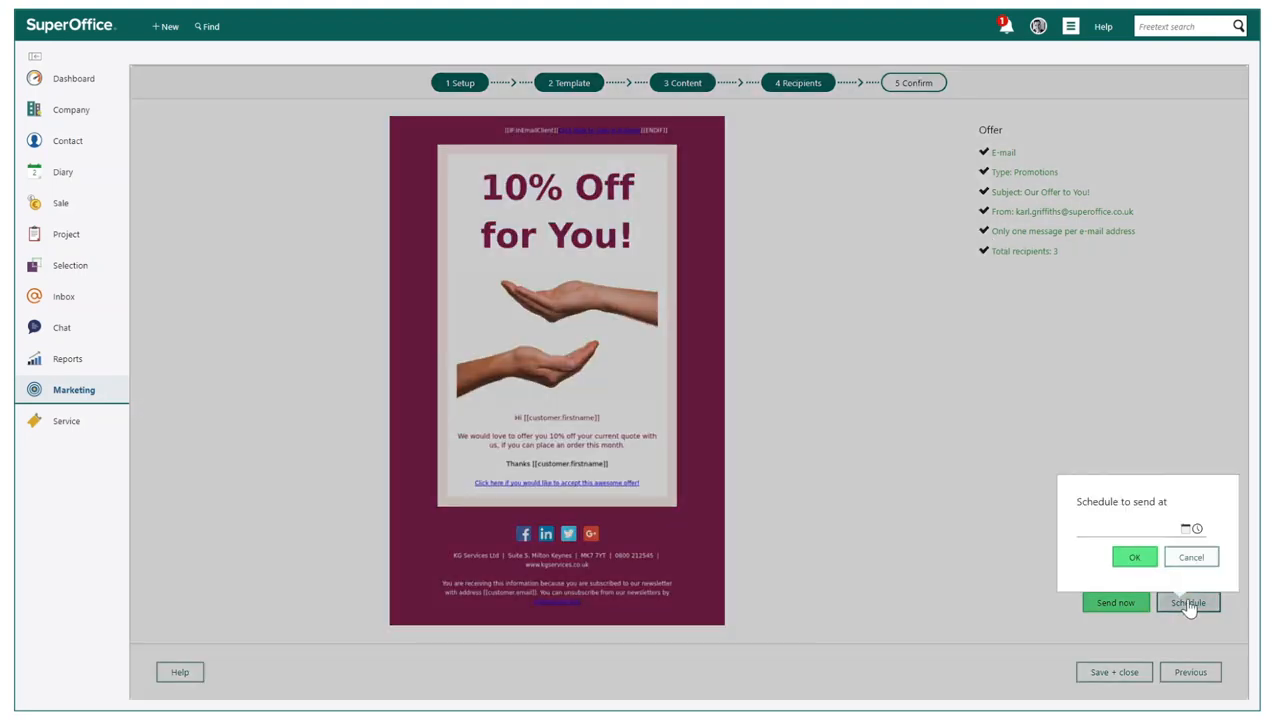
{"action": "left_click", "coordinate": [1192, 528]}
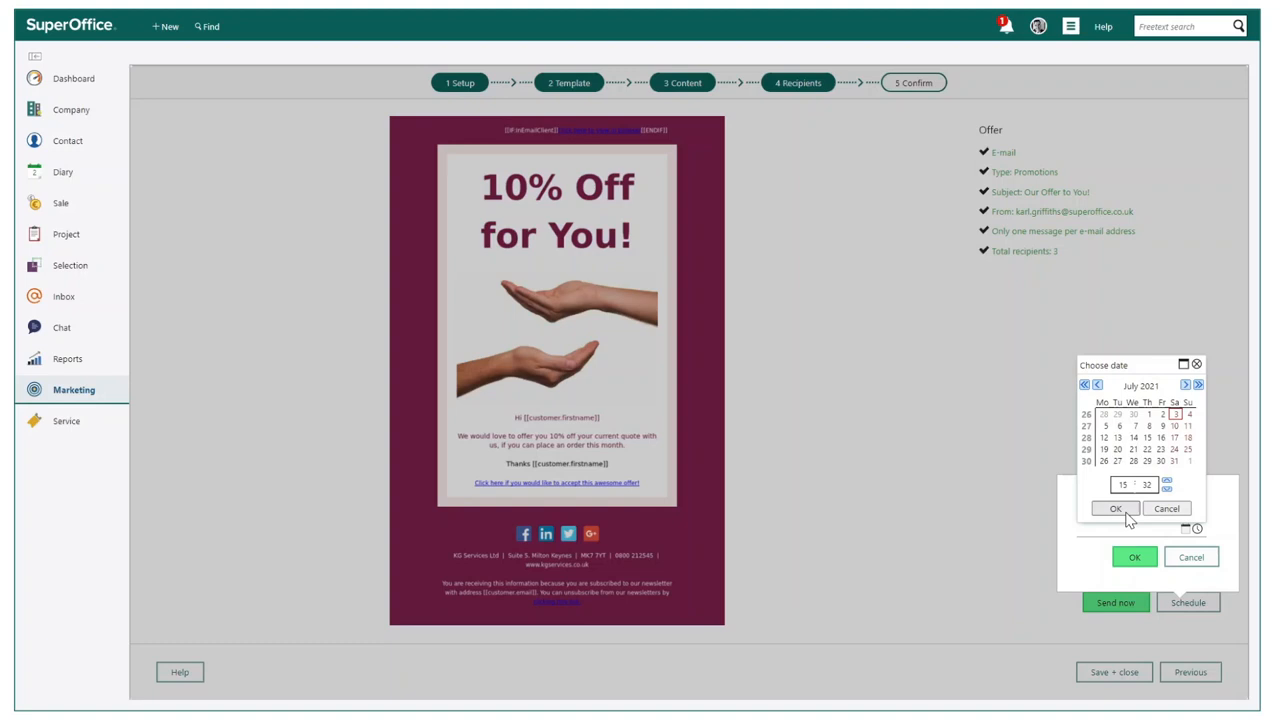
{"action": "left_click", "coordinate": [1118, 508]}
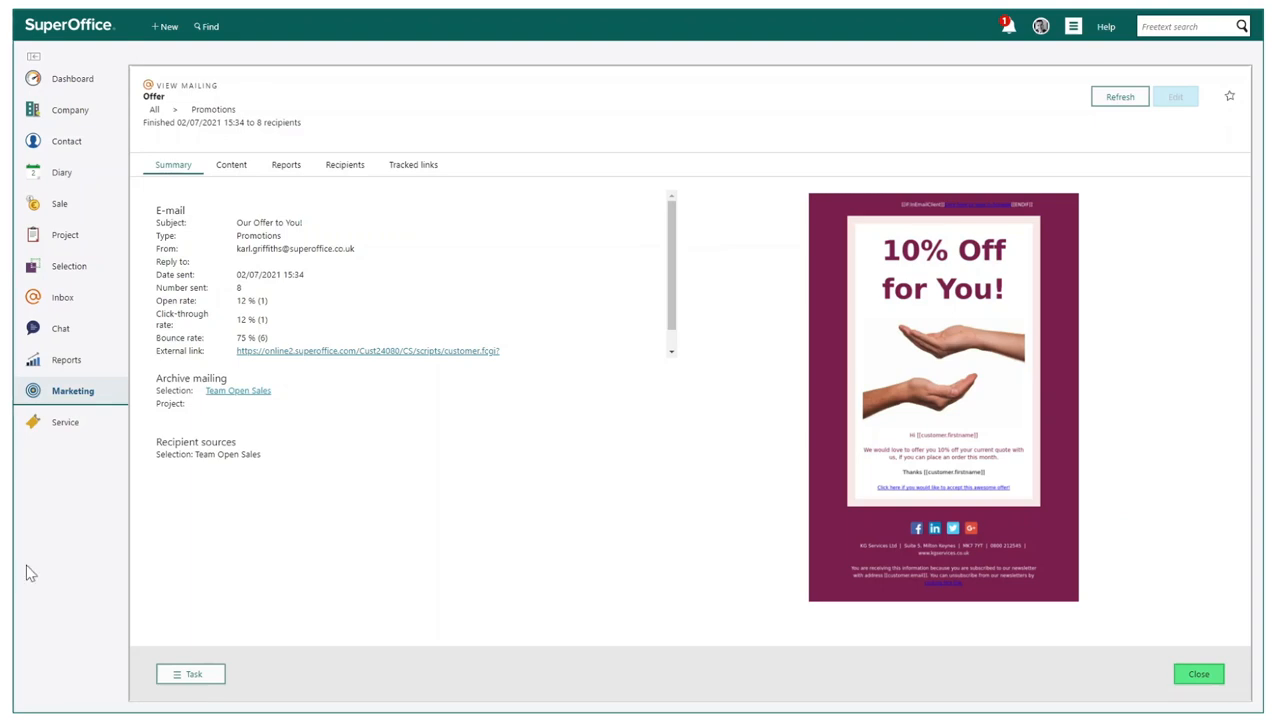
{"action": "mouse_move", "coordinate": [250, 352]}
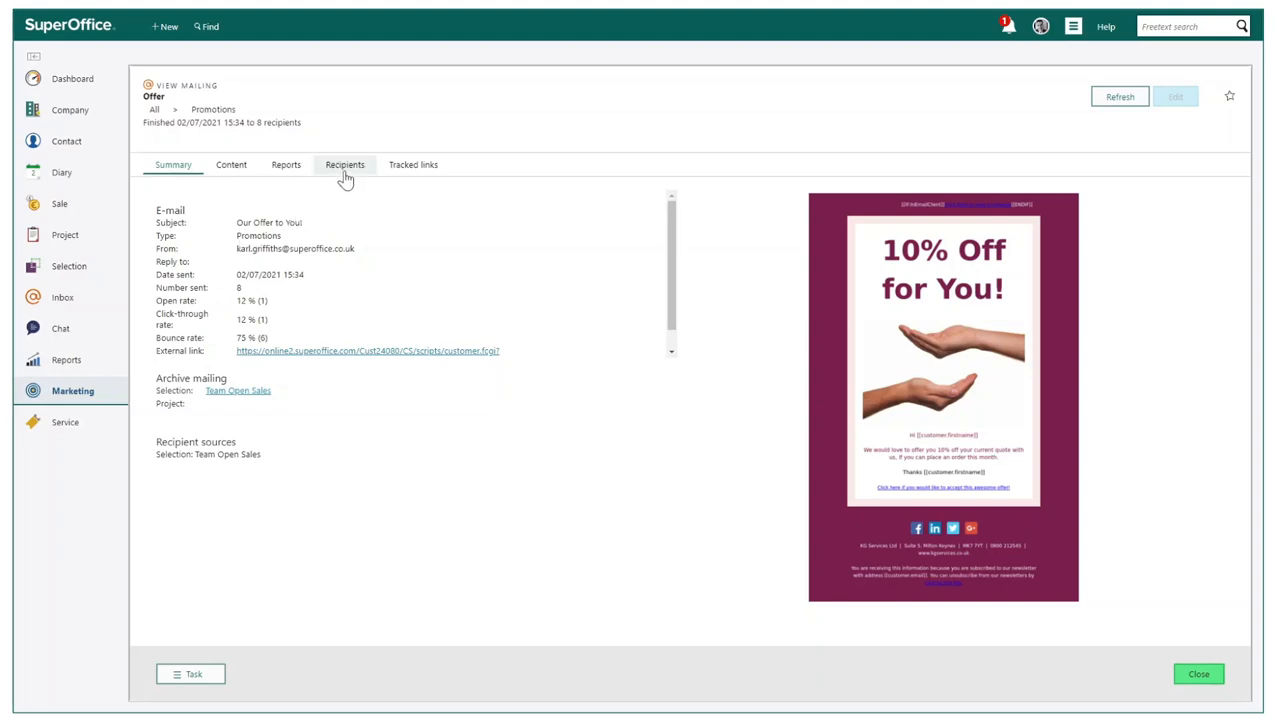
Step: Review the sent mailing's recipient statuses, then its report charts
{"action": "left_click", "coordinate": [344, 164]}
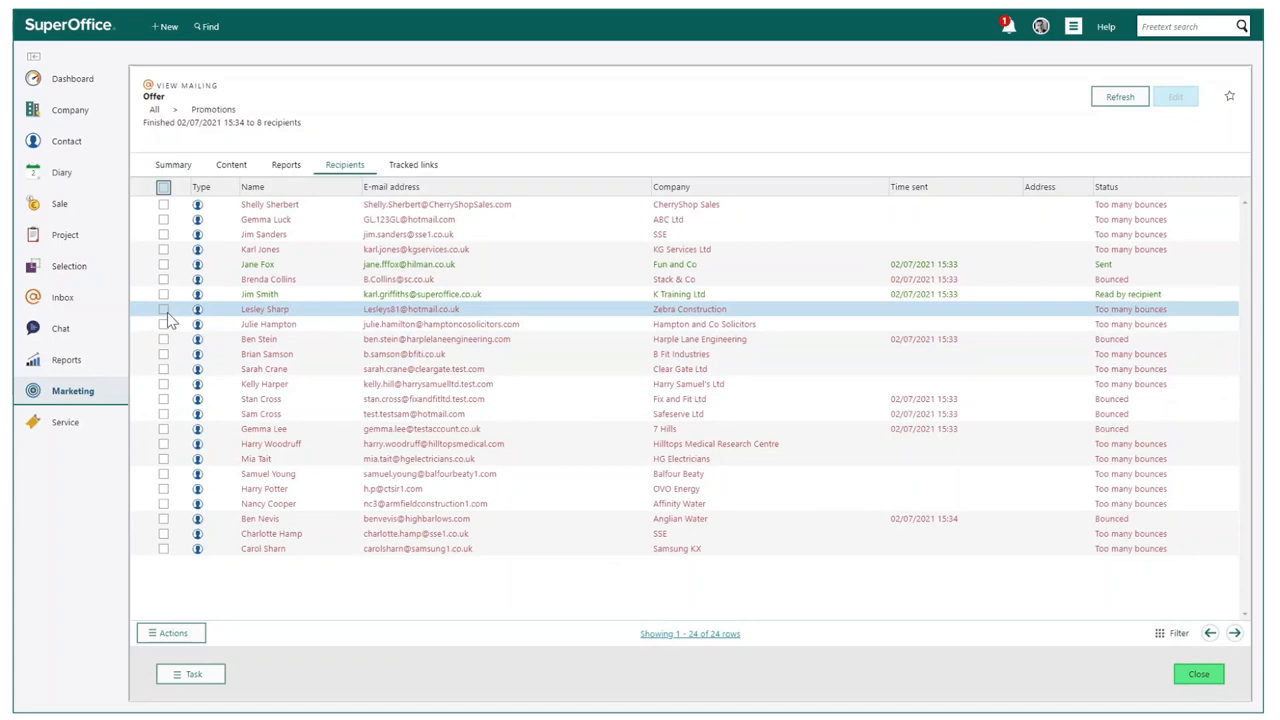
{"action": "left_click", "coordinate": [284, 164]}
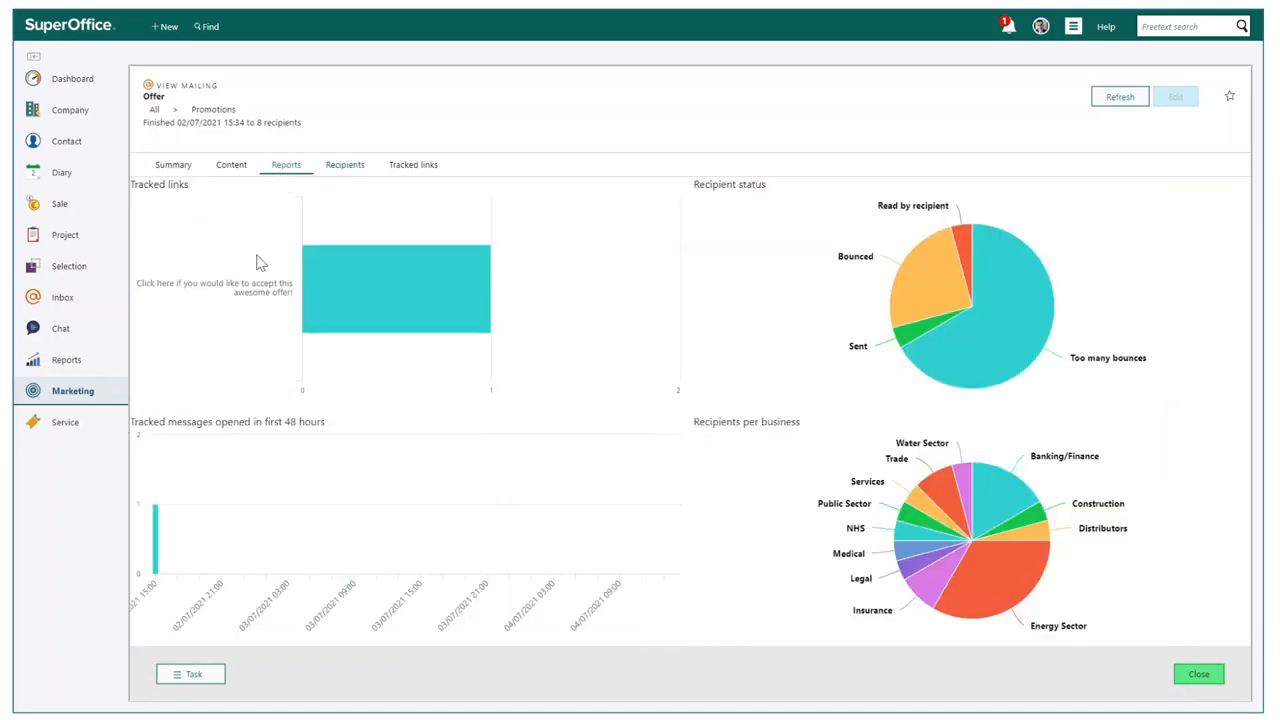